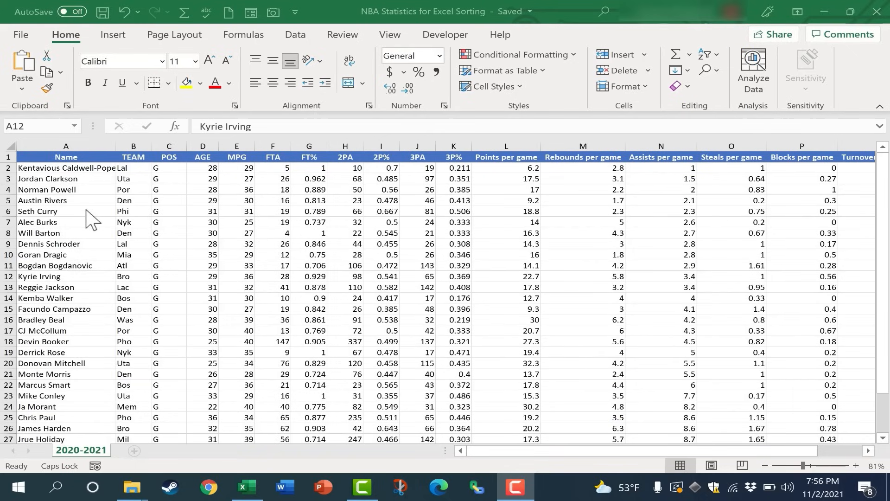
mouse_move(85, 270)
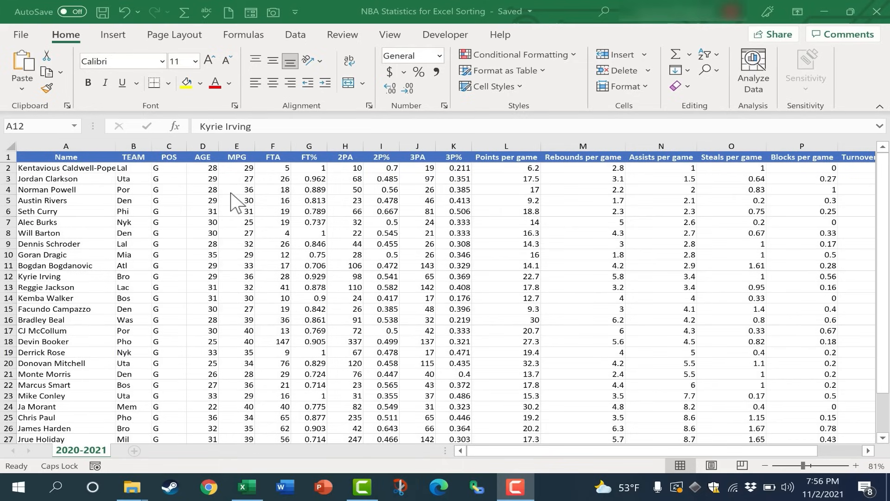
mouse_move(489, 284)
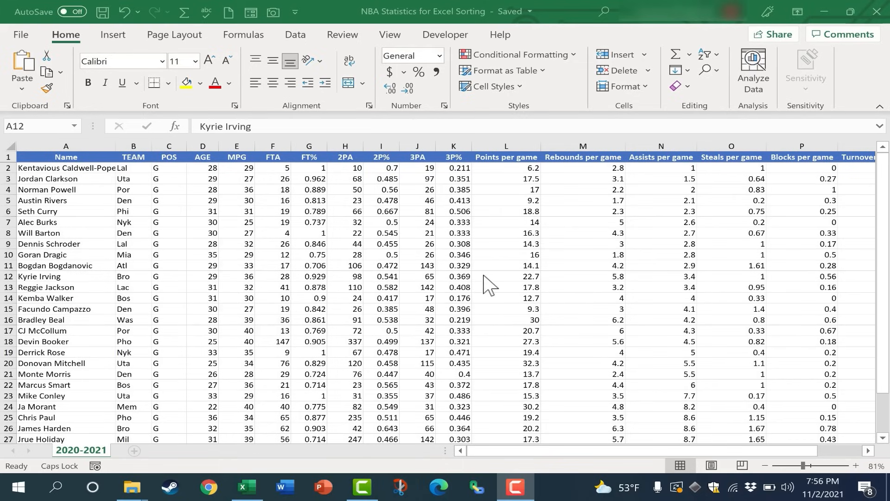
mouse_move(437, 233)
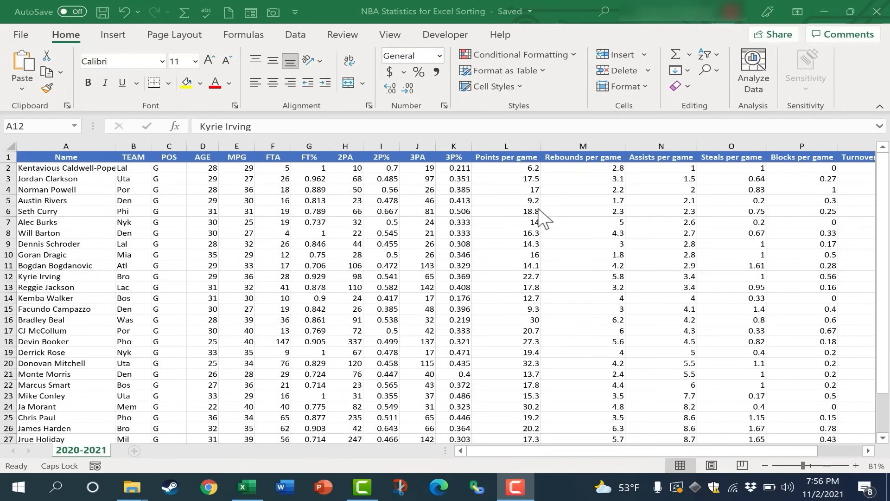
mouse_move(505, 213)
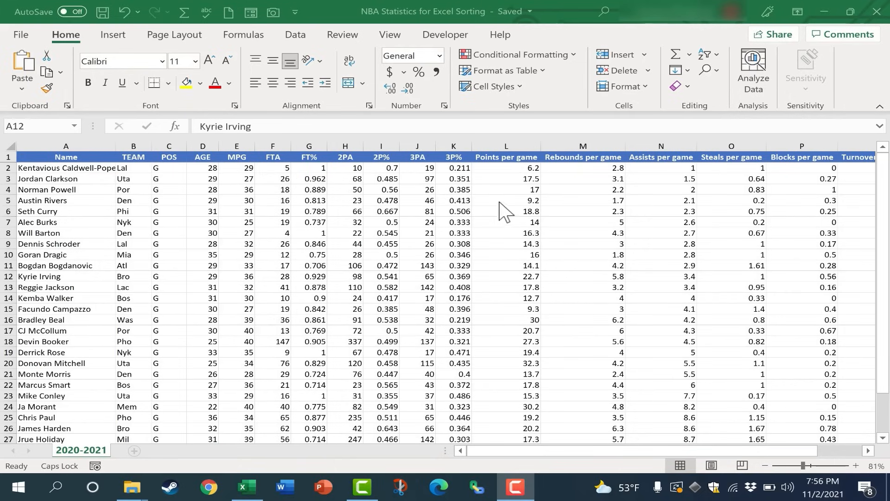
mouse_move(74, 216)
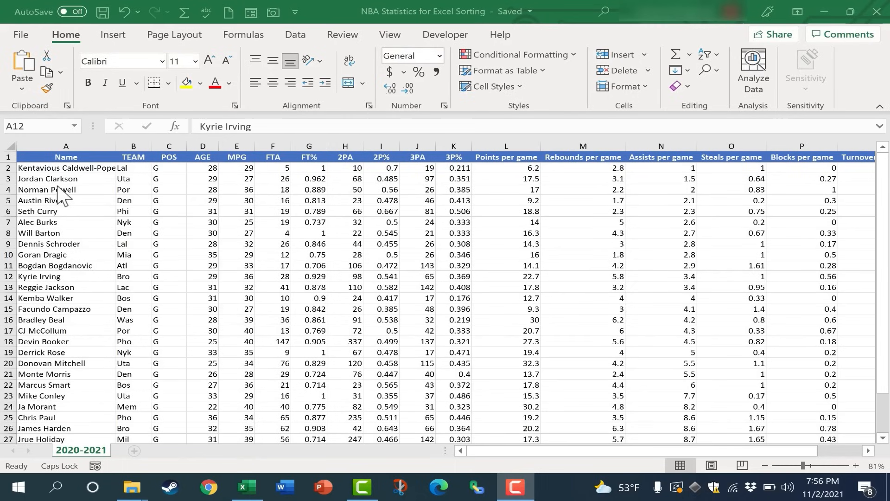
mouse_move(563, 162)
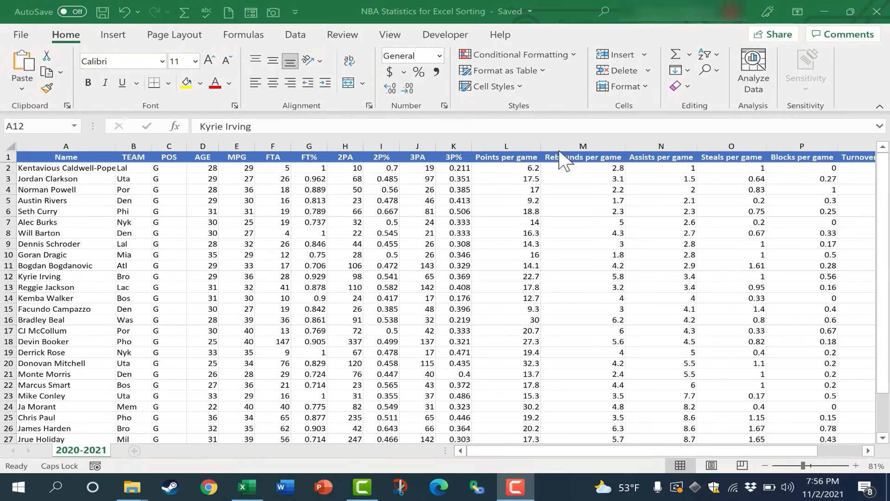
mouse_move(62, 173)
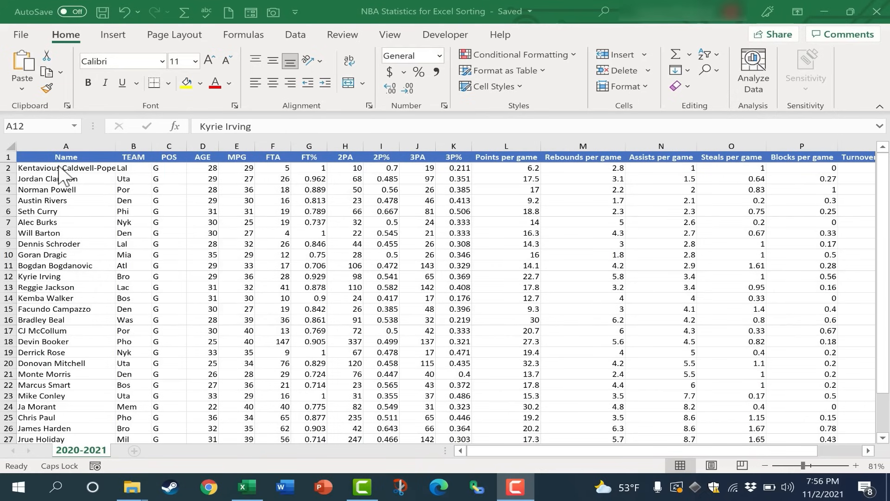
mouse_move(72, 198)
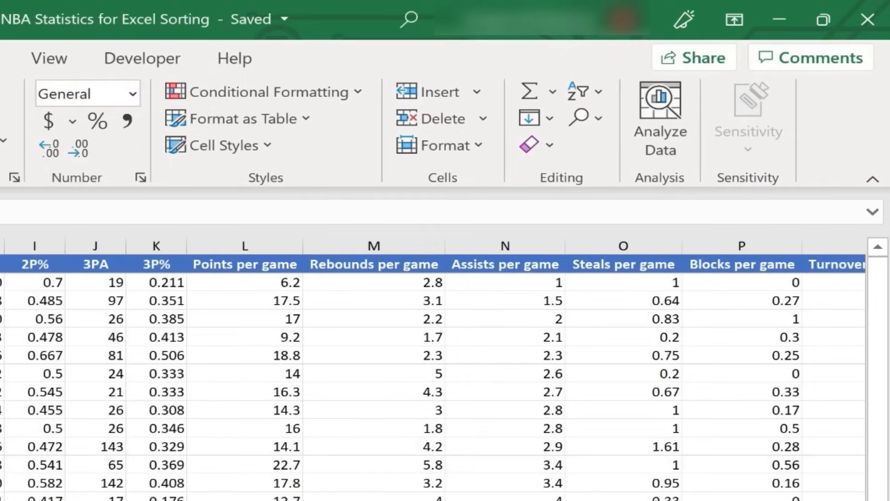
mouse_move(579, 187)
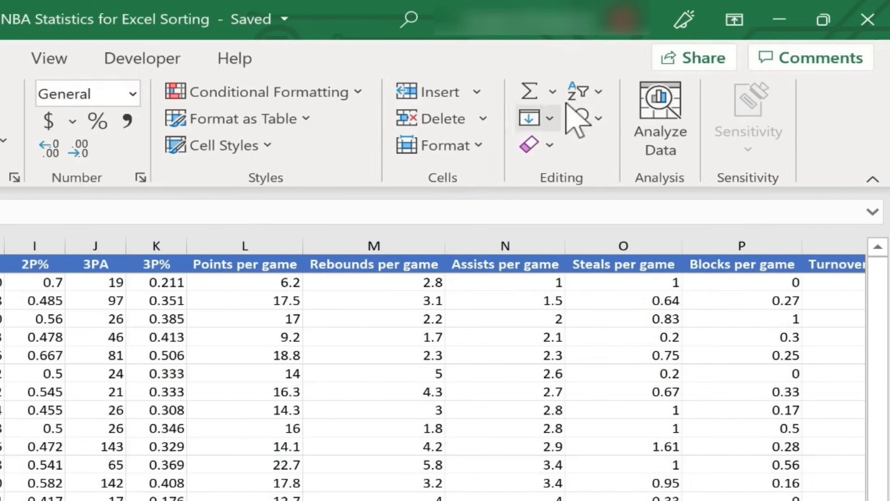
mouse_move(611, 104)
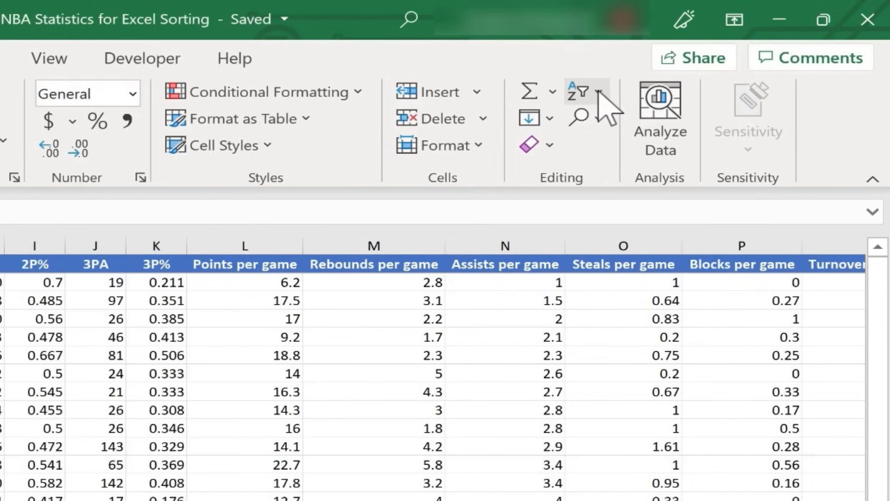
mouse_move(578, 94)
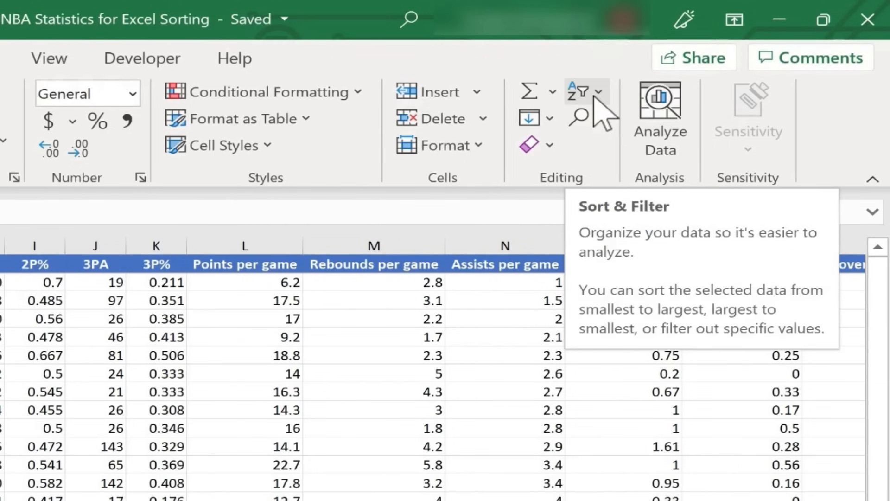
- Sort the guard rows by player name A to Z using Home > Sort & Filter
left_click(581, 92)
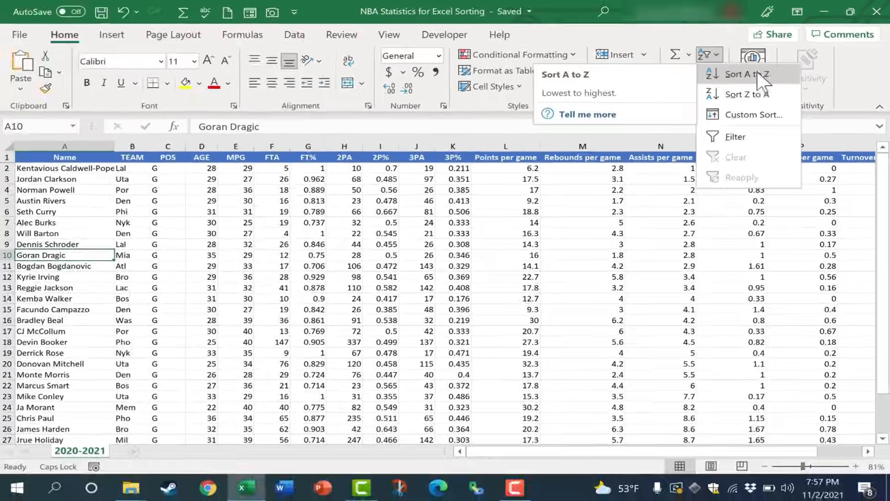
left_click(746, 74)
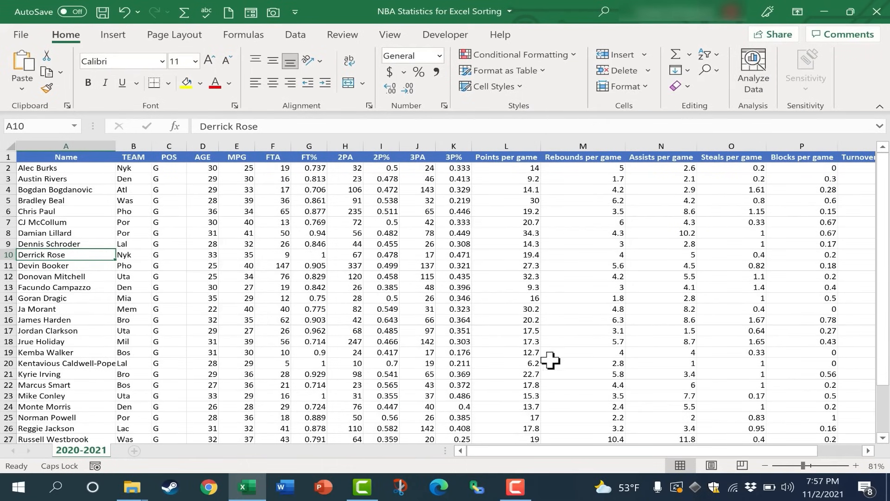
mouse_move(357, 206)
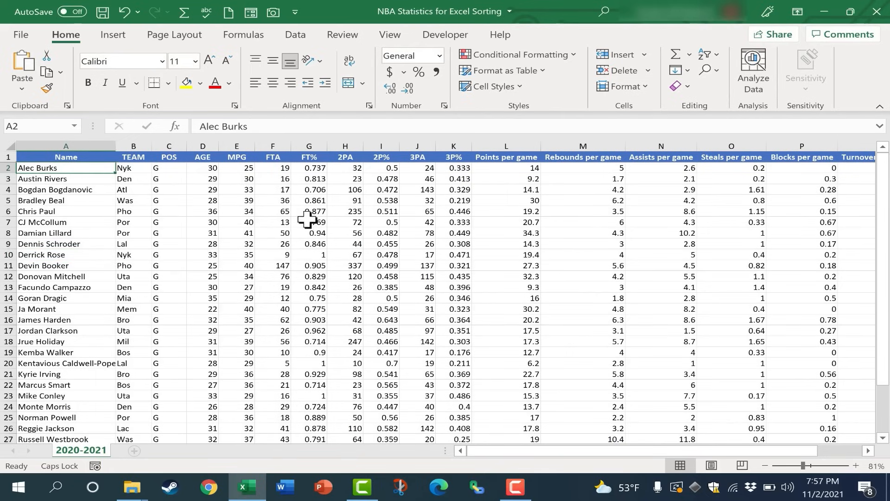
mouse_move(135, 185)
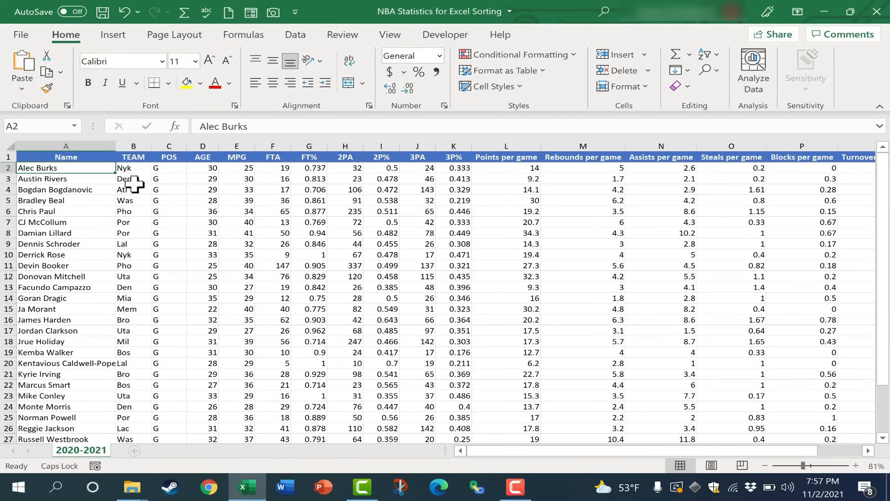
mouse_move(233, 170)
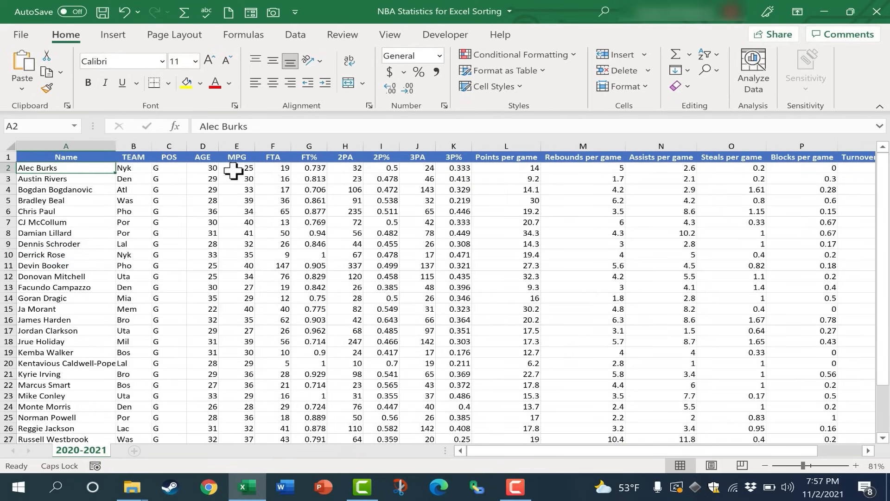
left_click(44, 233)
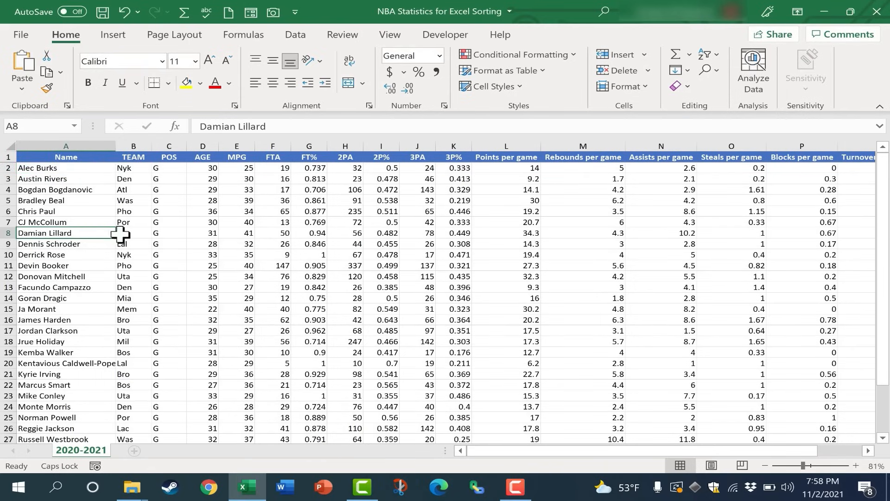
left_click(344, 232)
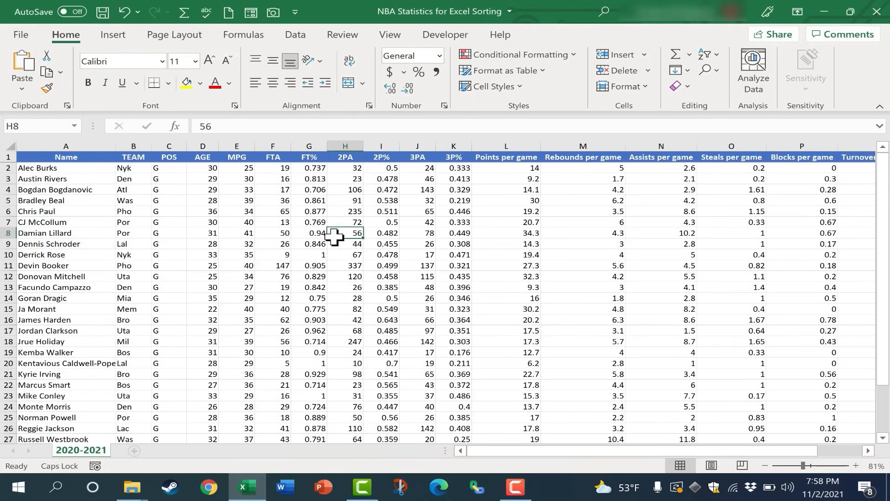
mouse_move(226, 202)
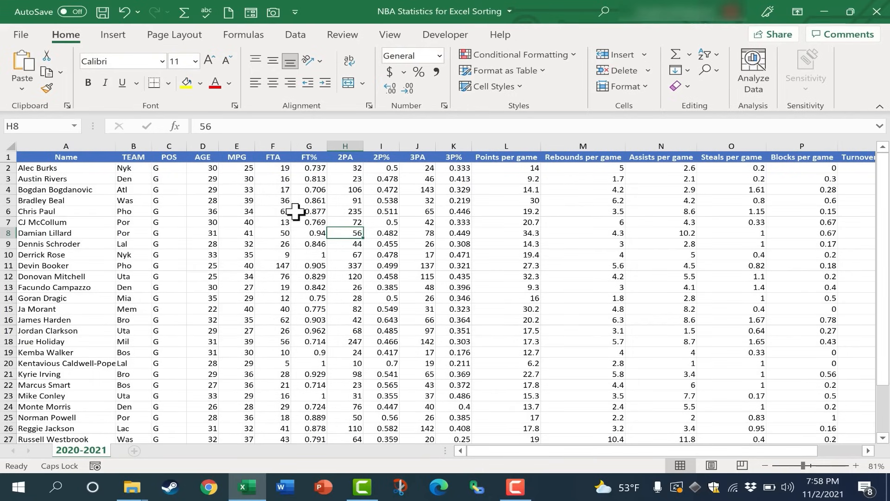
mouse_move(507, 170)
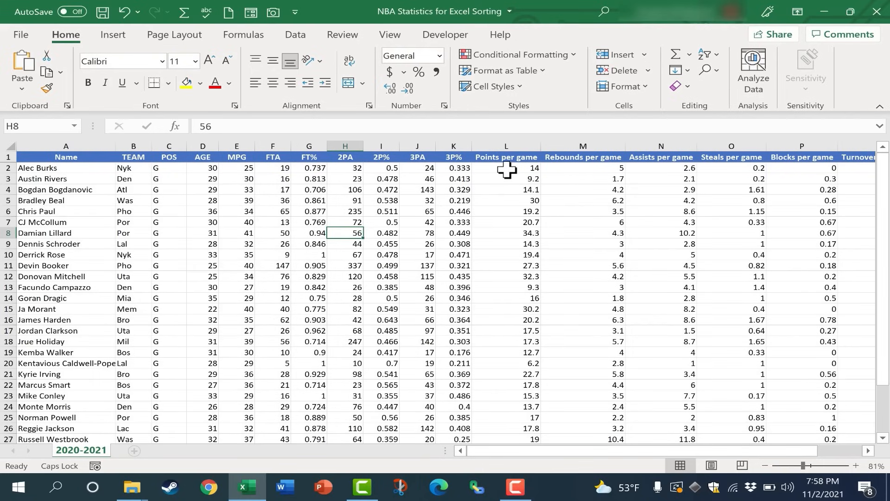
- Sort the guards by Points per game, largest to smallest, putting Damian Lillard first
left_click(508, 168)
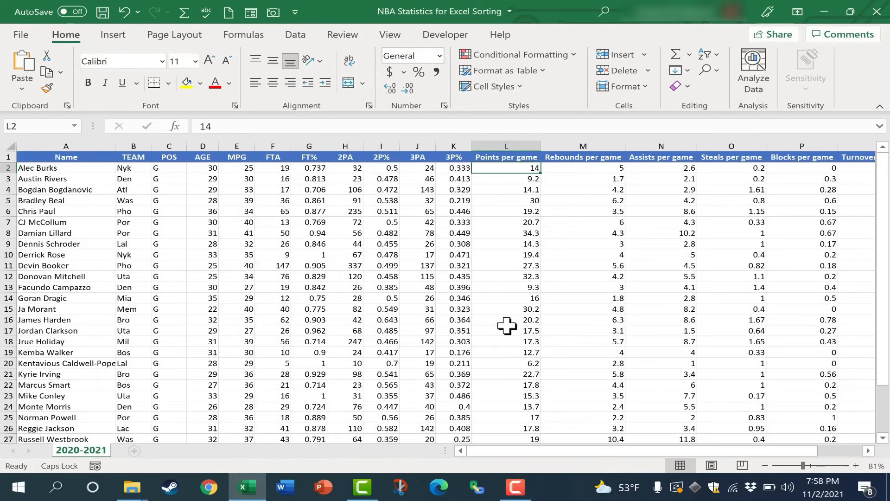
left_click(506, 330)
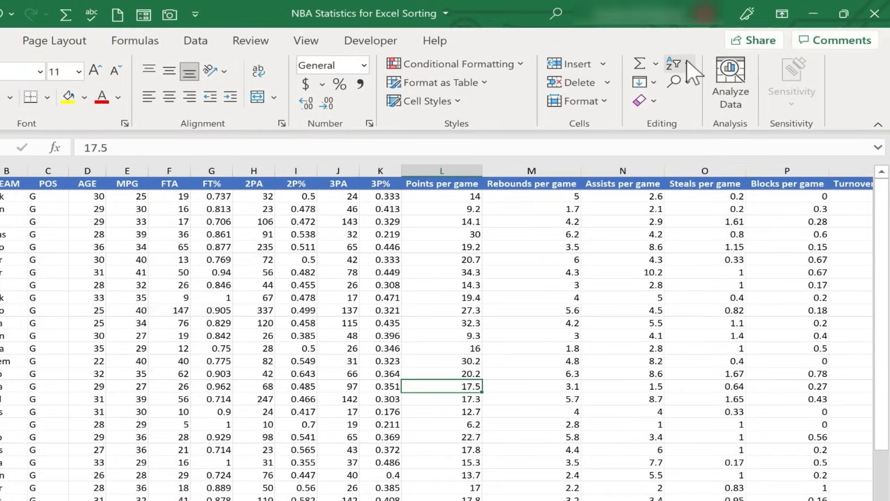
left_click(680, 64)
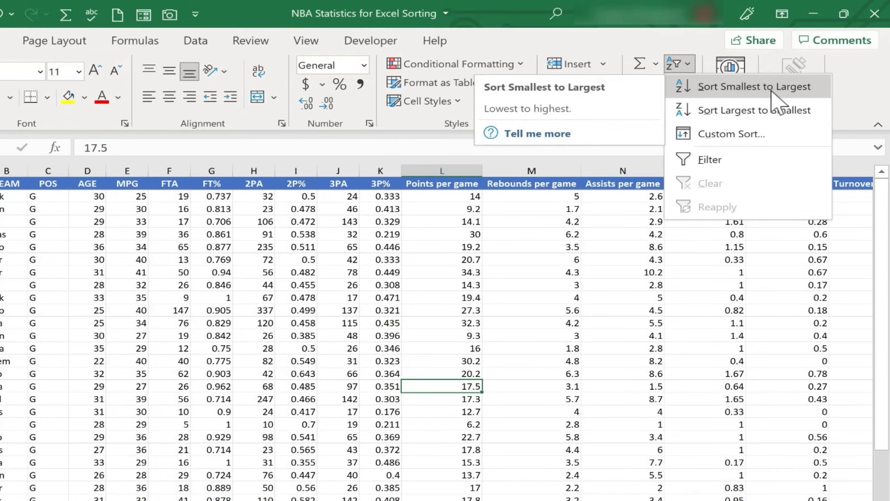
mouse_move(712, 110)
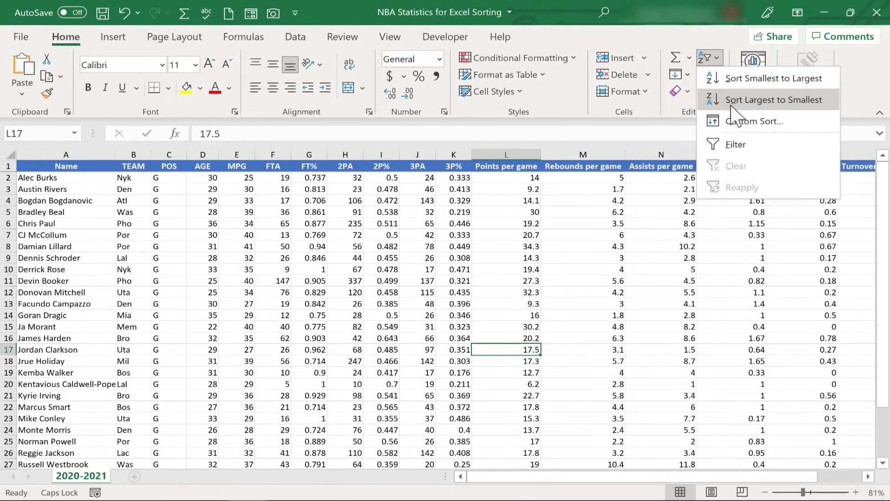
mouse_move(772, 100)
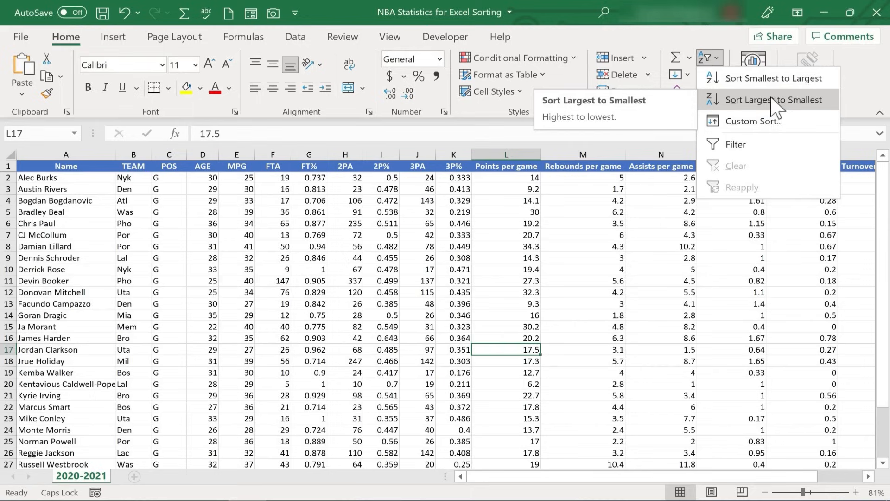
mouse_move(792, 114)
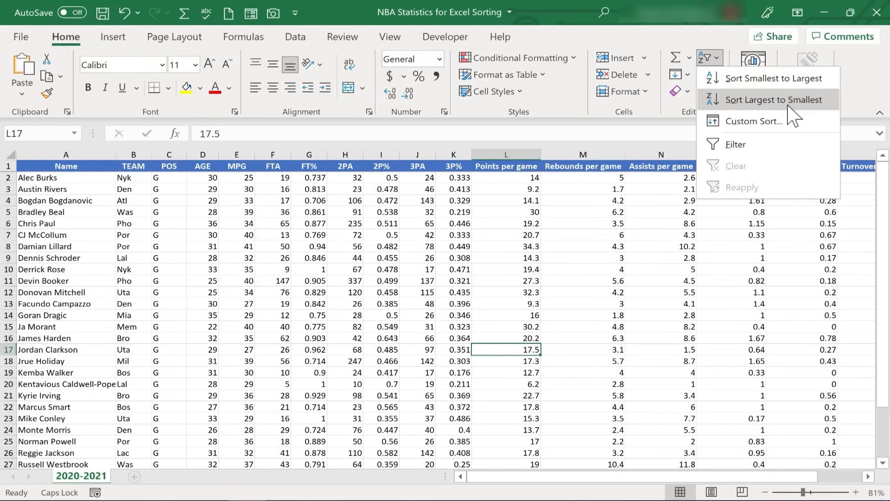
left_click(777, 99)
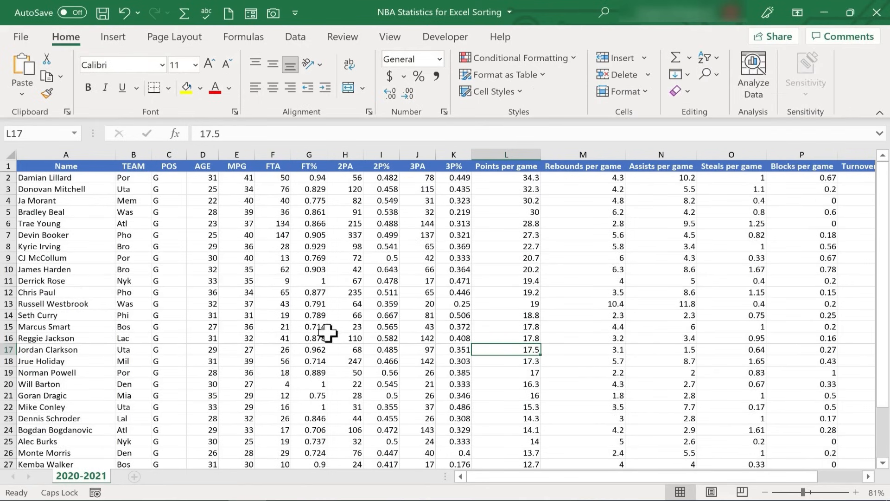
mouse_move(514, 177)
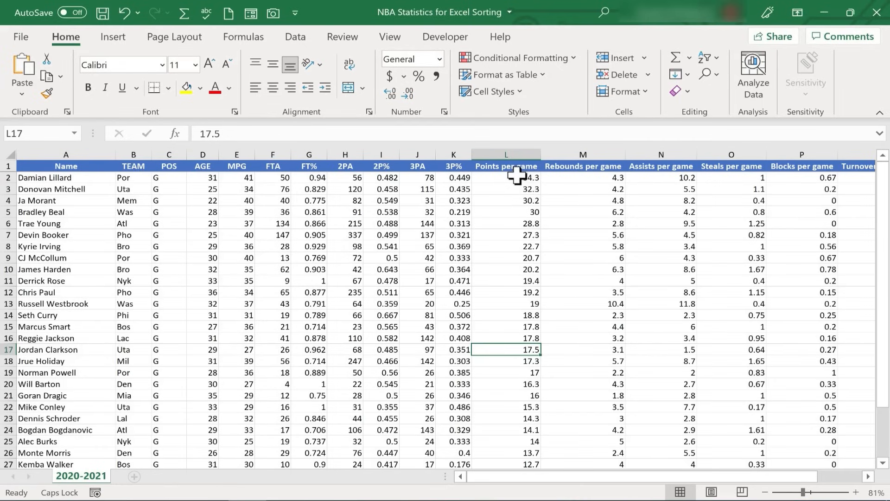
left_click(505, 177)
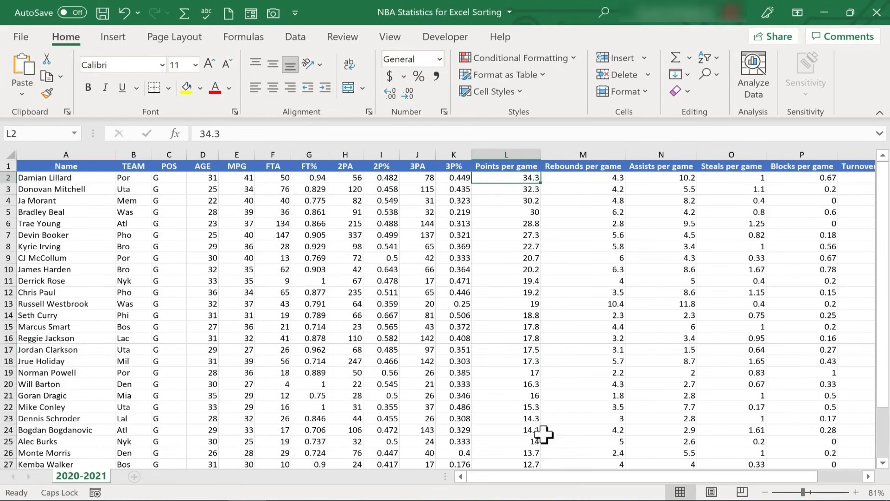
mouse_move(226, 165)
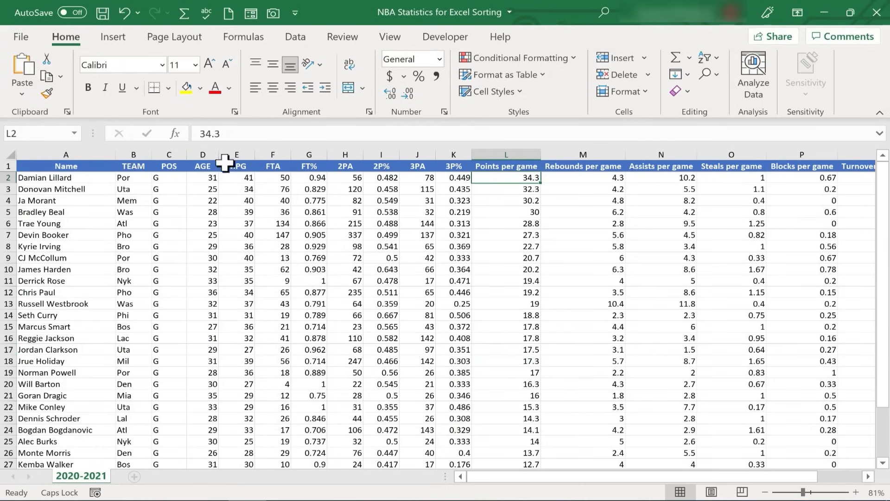
mouse_move(702, 166)
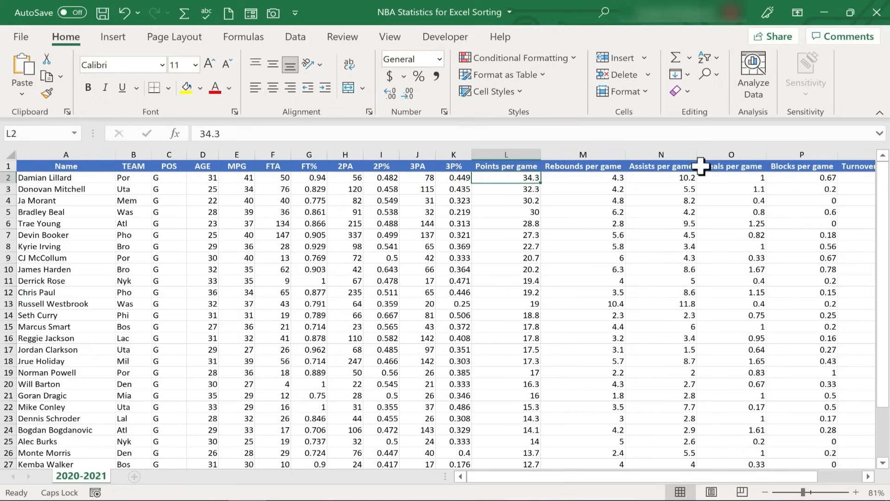
mouse_move(525, 355)
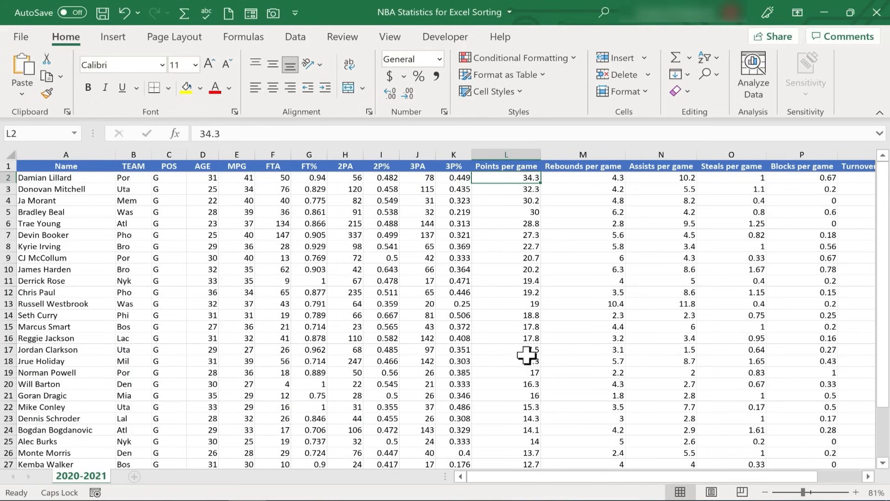
mouse_move(510, 217)
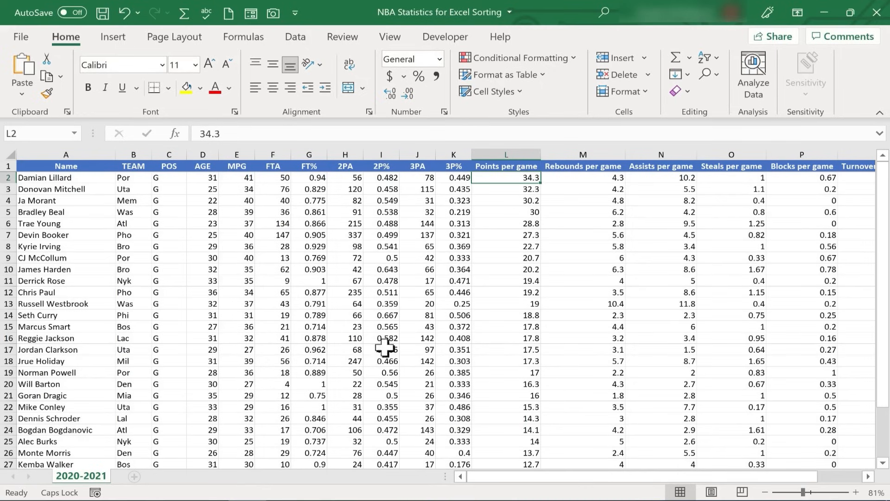
mouse_move(513, 209)
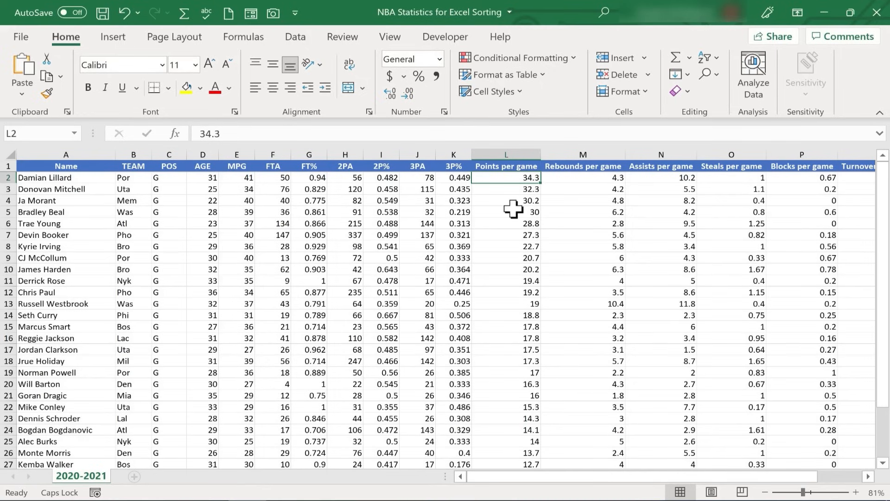
mouse_move(487, 249)
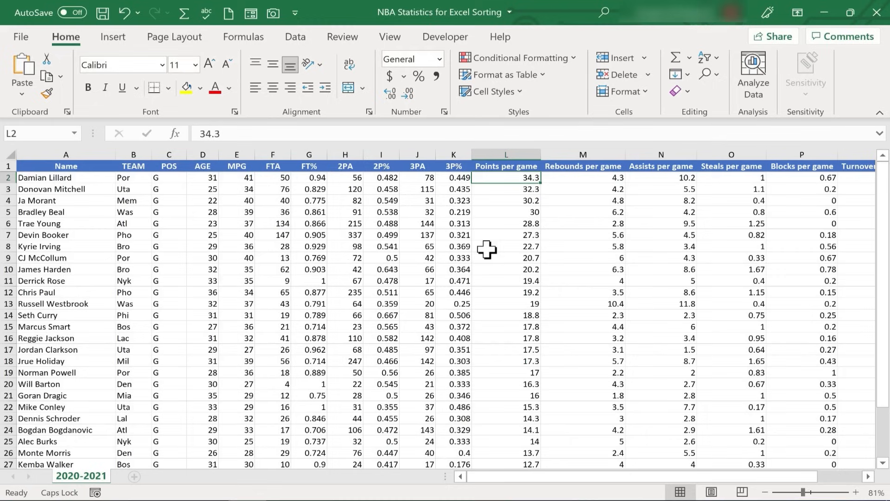
mouse_move(588, 444)
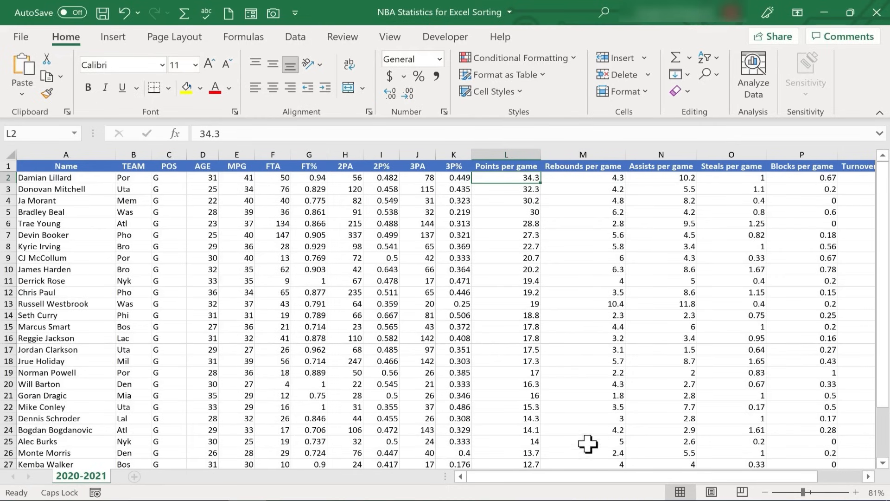
scroll("right", 3)
type("Morant")
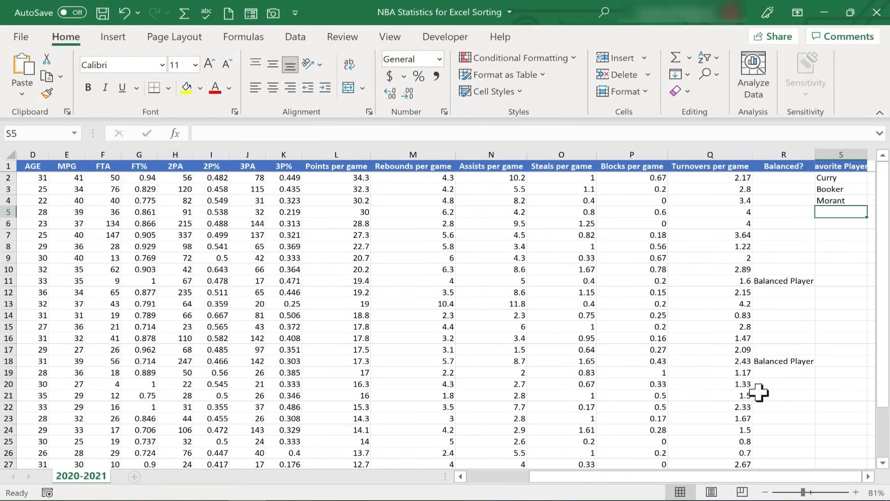
mouse_move(844, 197)
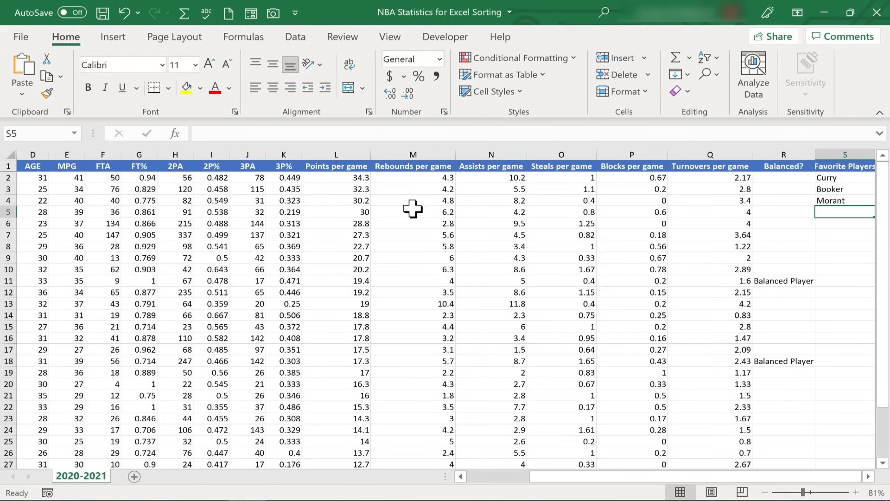
mouse_move(575, 490)
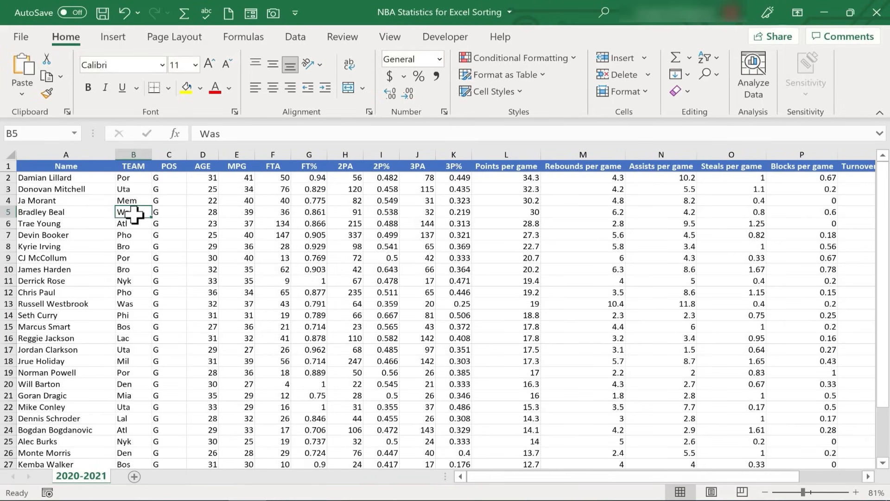
left_click(717, 57)
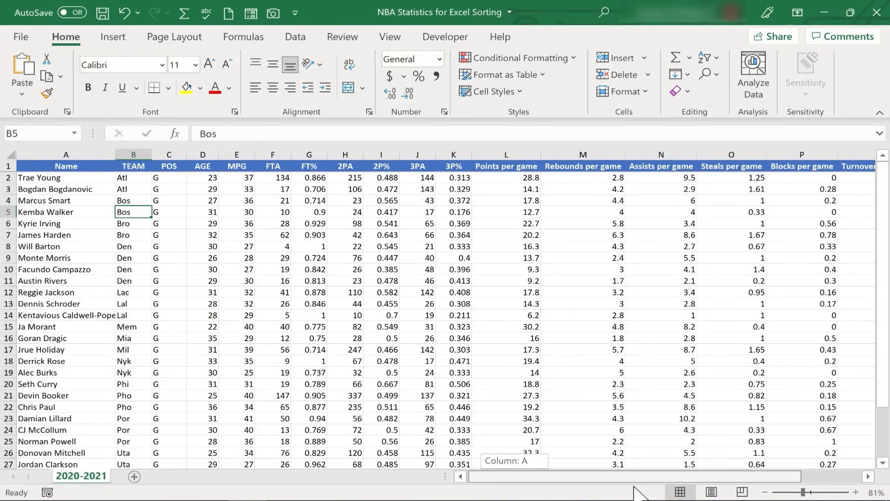
scroll("right", 3)
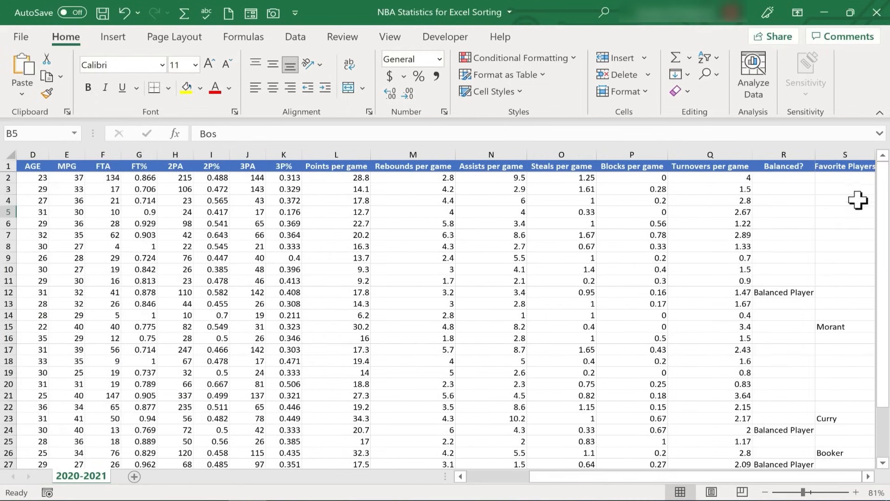
mouse_move(812, 424)
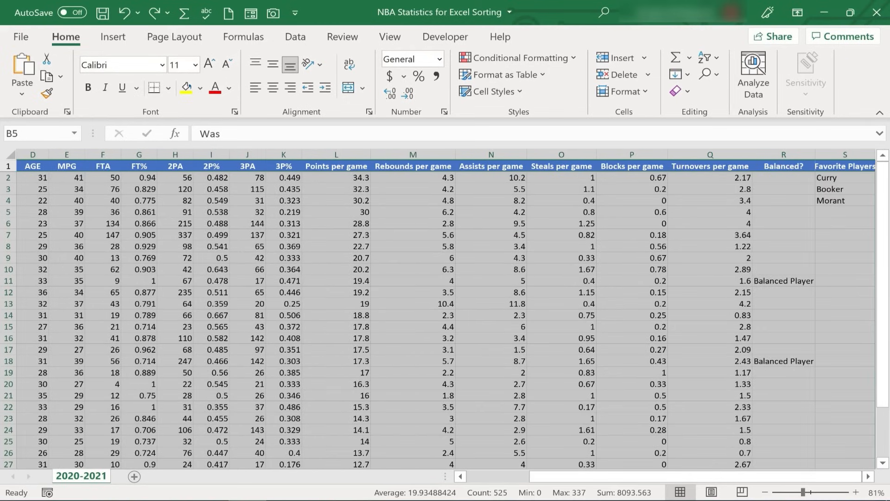
left_click(844, 154)
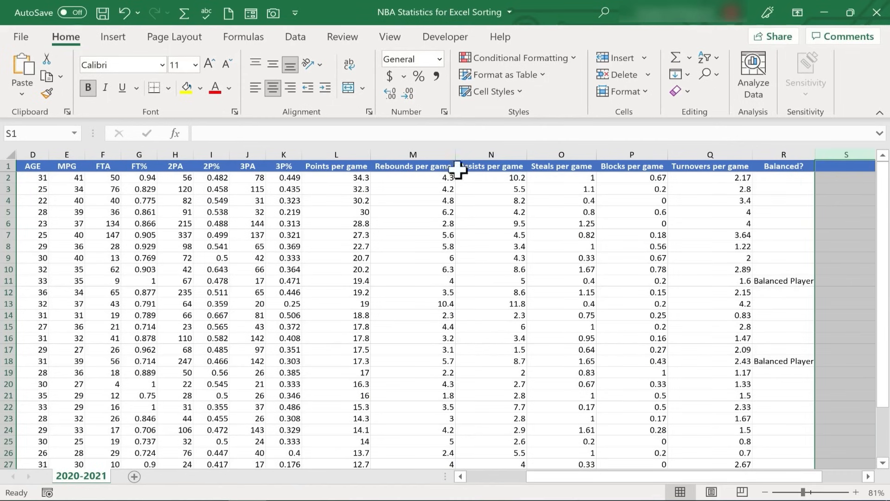
mouse_move(602, 487)
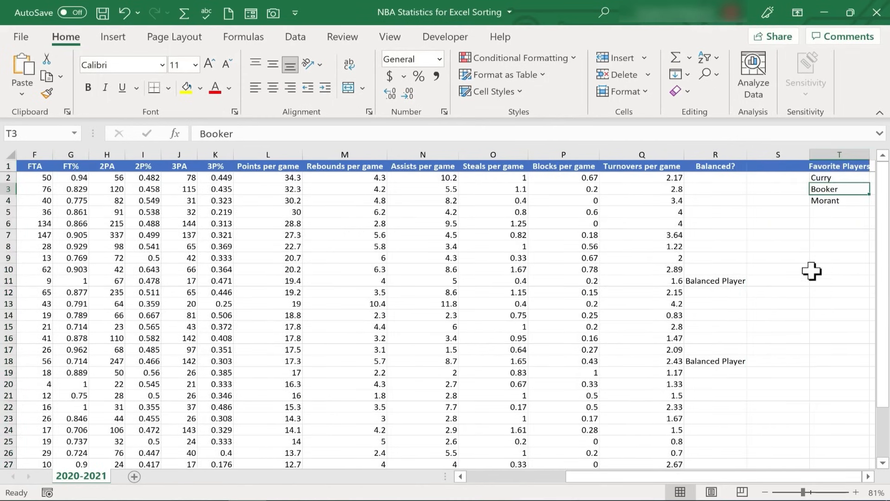
mouse_move(781, 215)
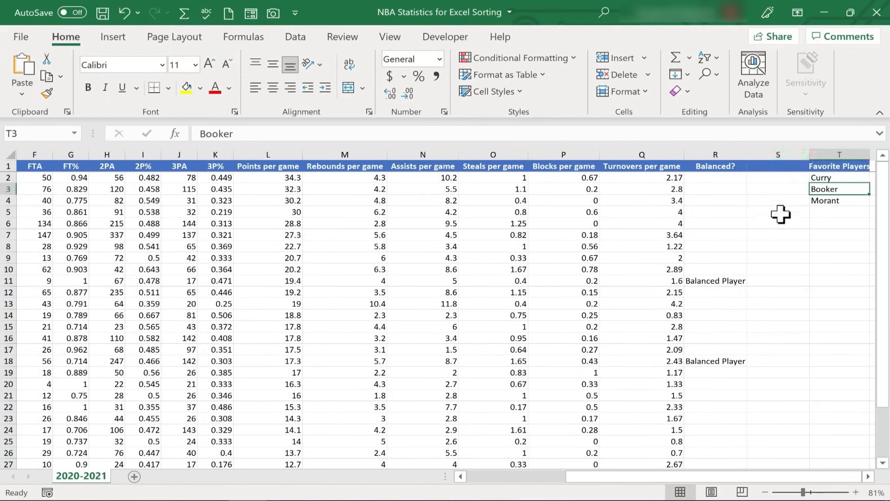
- Sort the guards by Blocks per game, largest to smallest
left_click(492, 201)
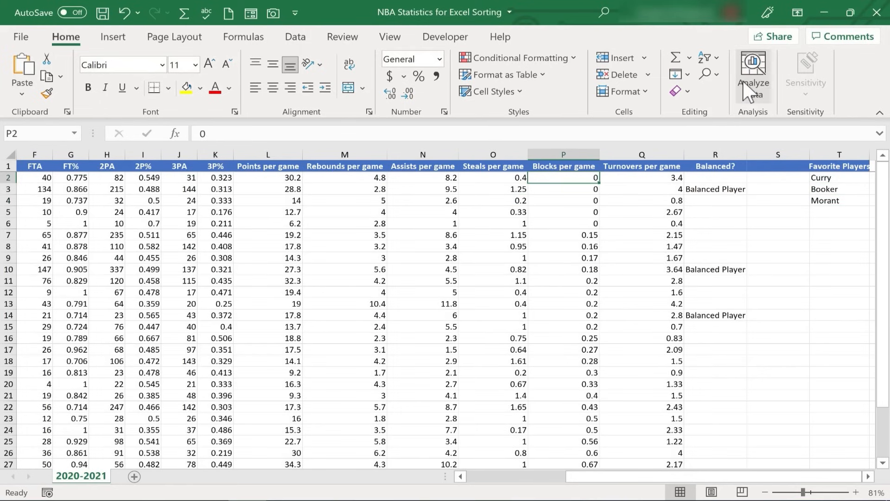
mouse_move(843, 185)
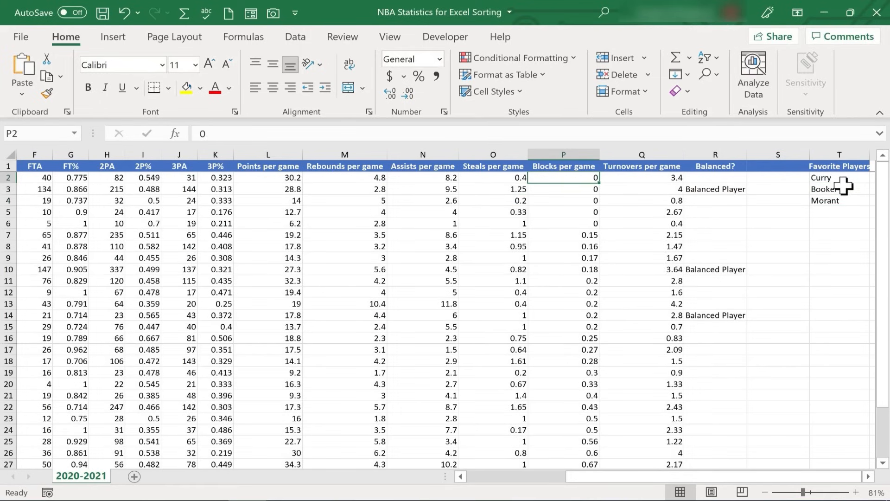
left_click(707, 58)
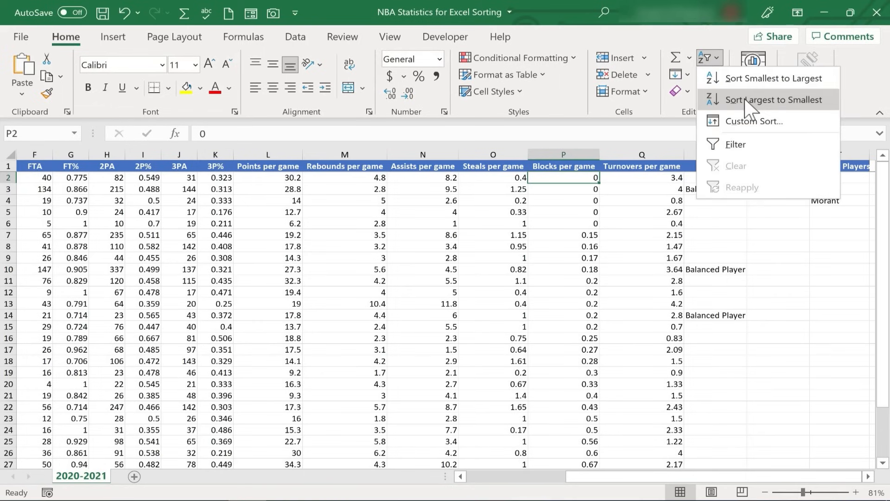
left_click(773, 99)
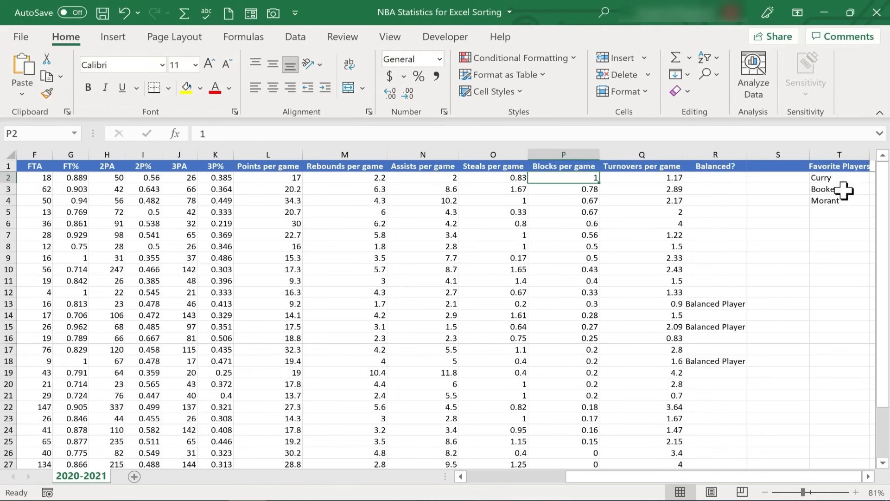
scroll("down", 3)
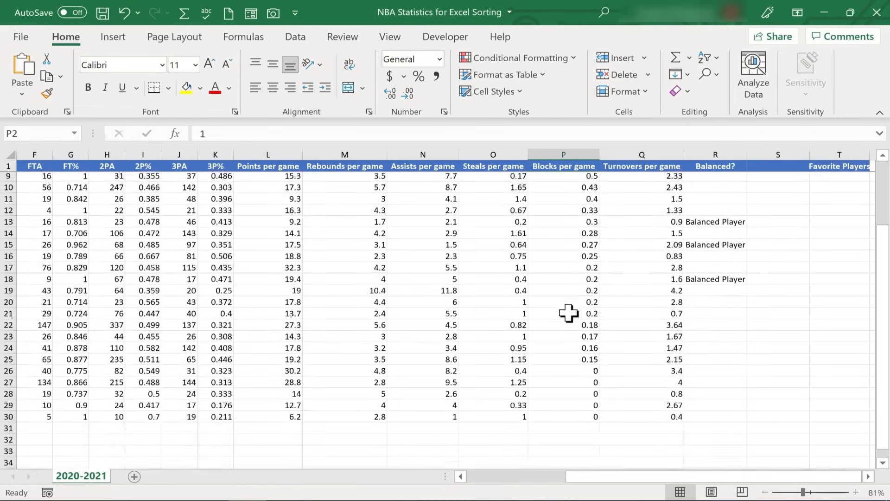
scroll("left", 3)
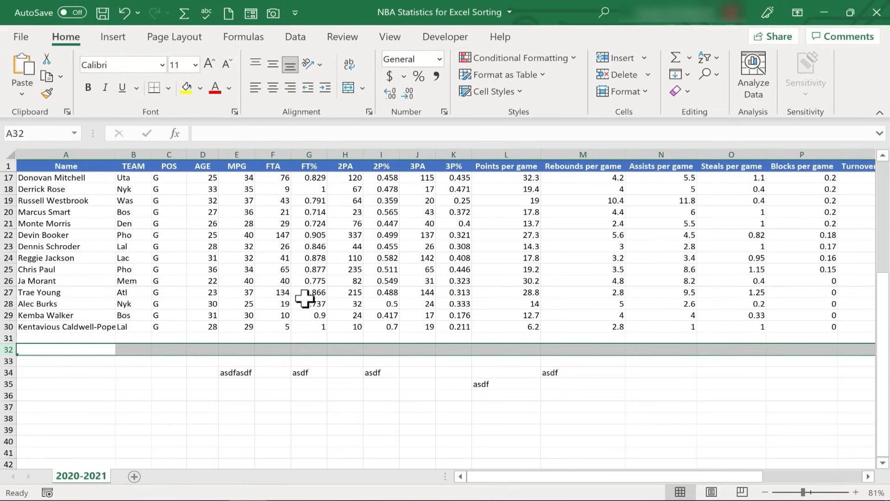
mouse_move(401, 392)
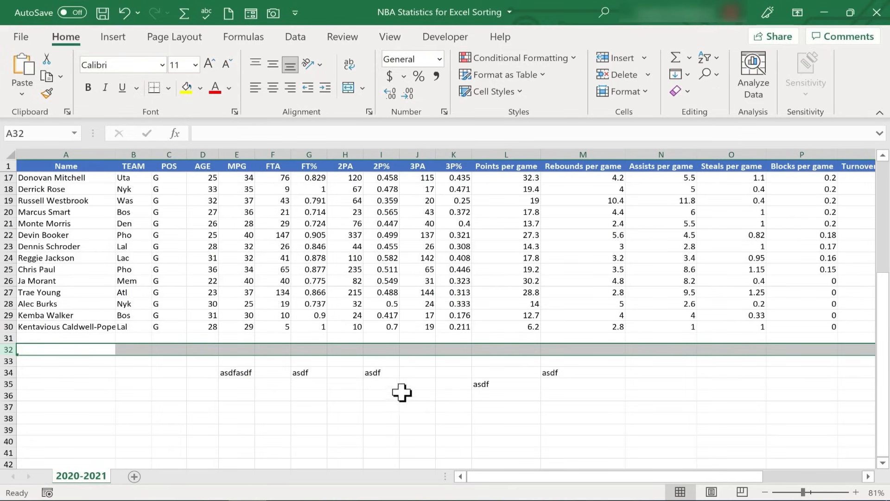
- Sort the guards by 2P% smallest to largest, returning Mike Conley to the top
left_click(345, 292)
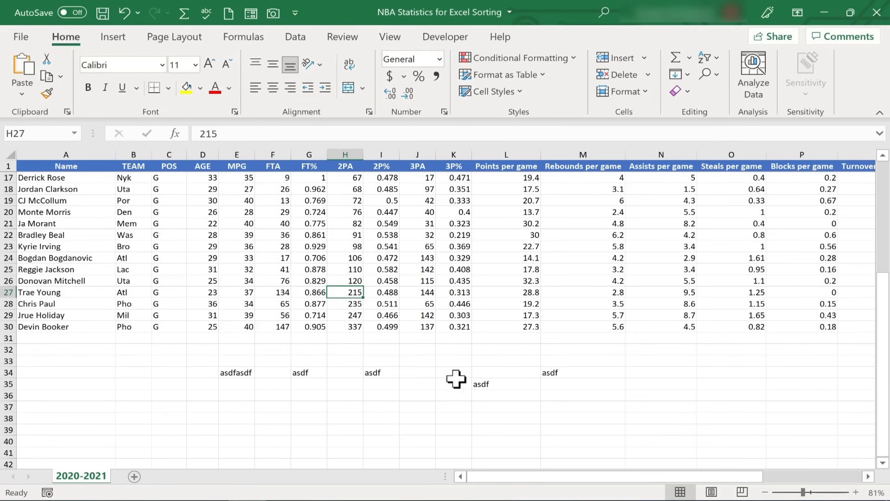
left_click(381, 280)
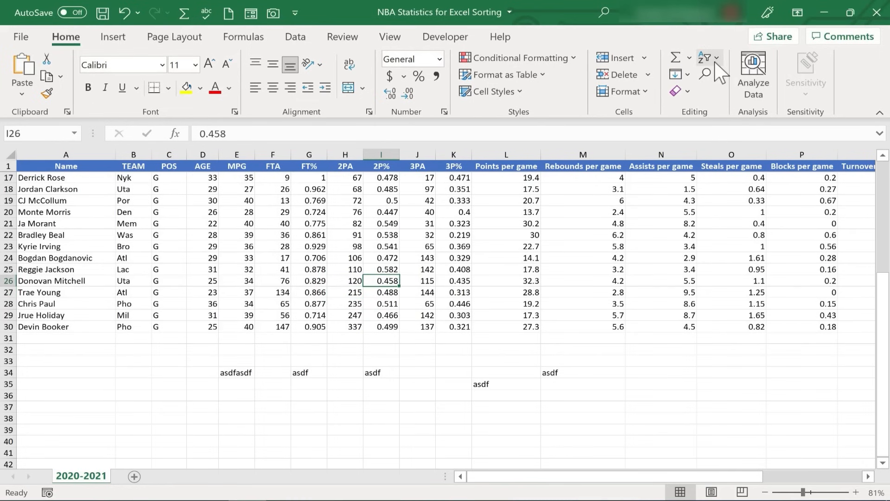
left_click(708, 57)
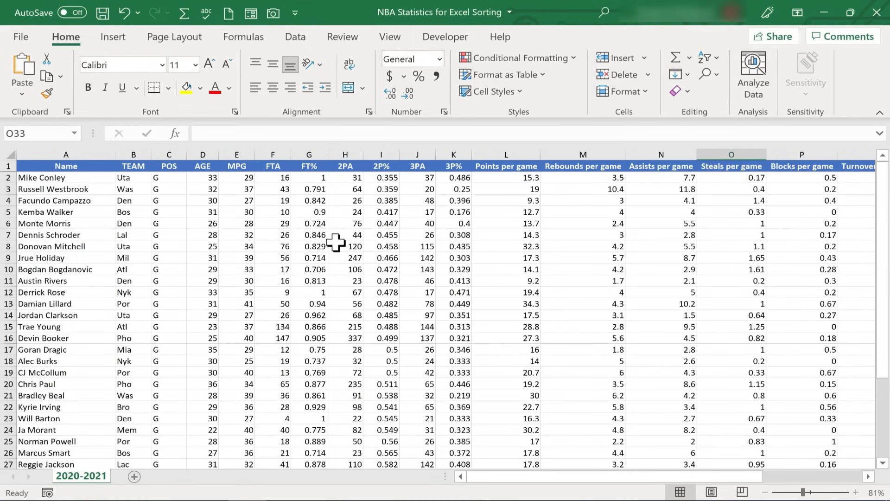
mouse_move(557, 214)
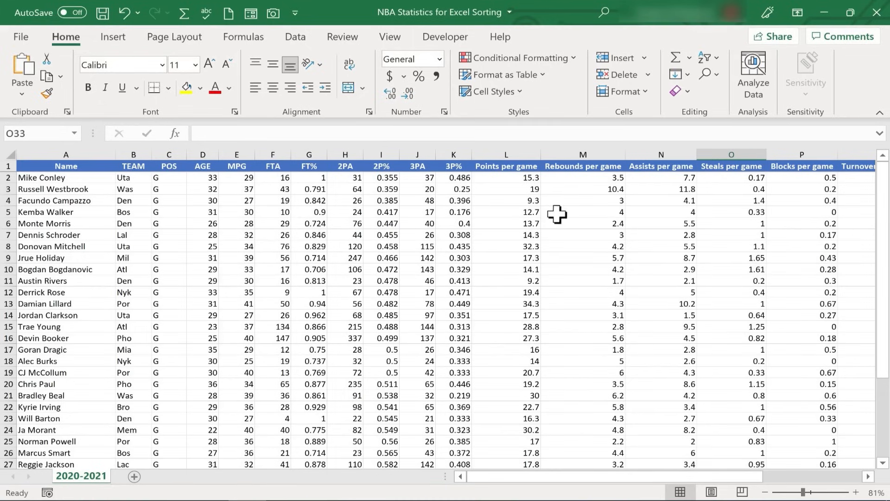
left_click(382, 257)
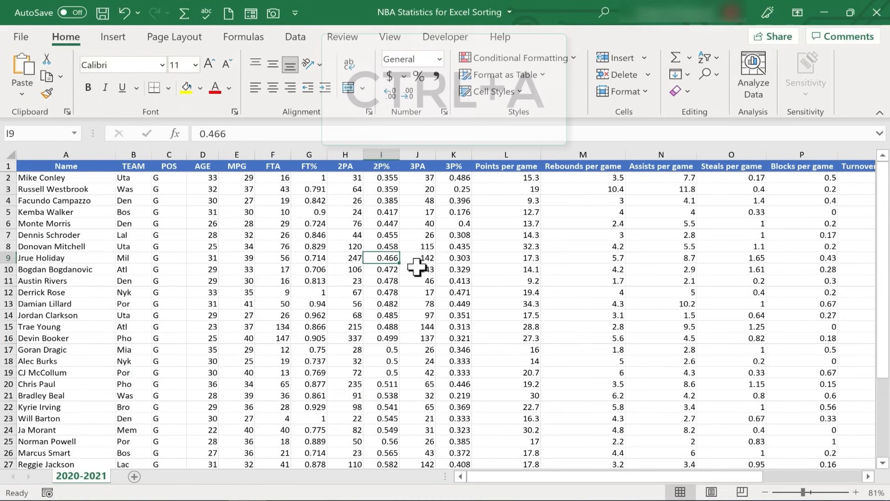
key("ctrl+a")
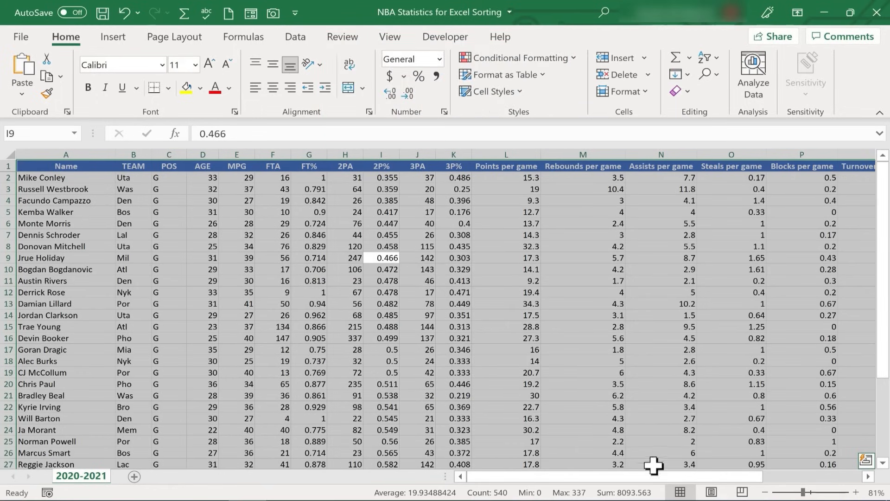
scroll("right", 3)
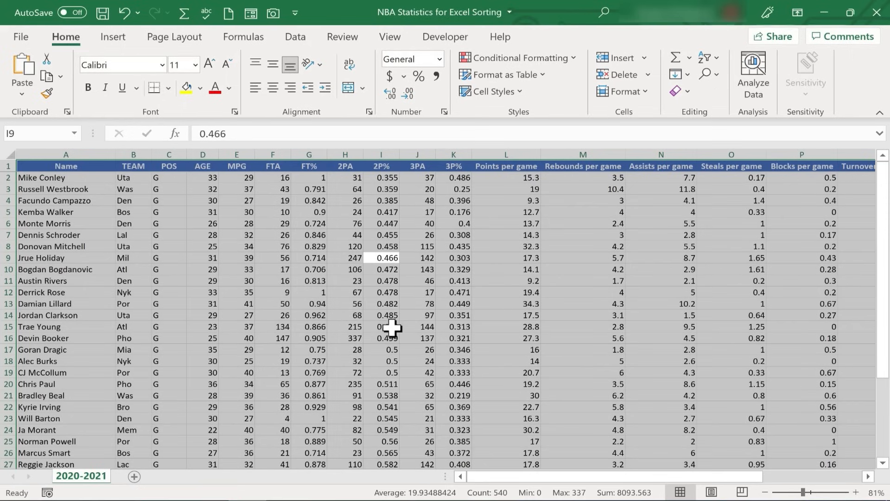
key("ctrl+.")
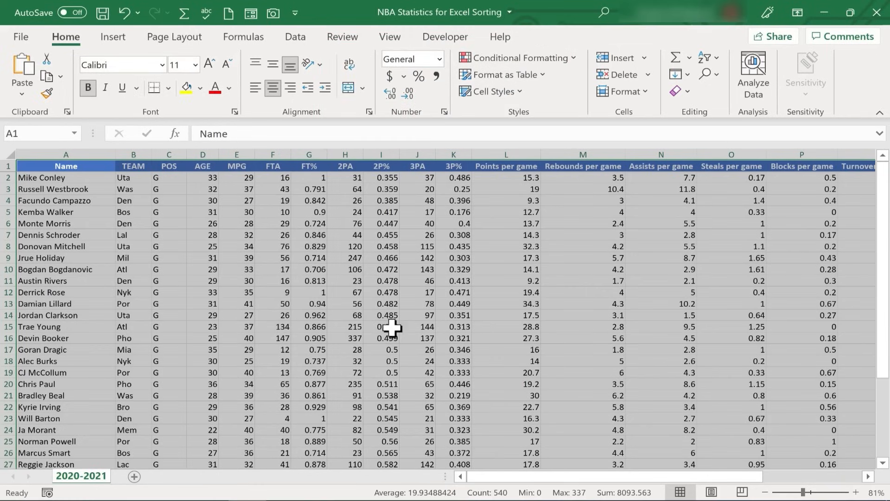
scroll("right", 3)
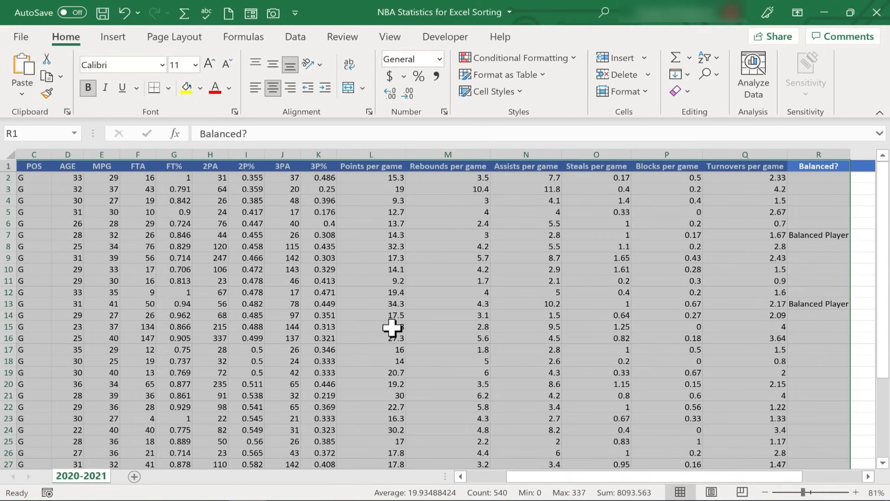
scroll("down", 3)
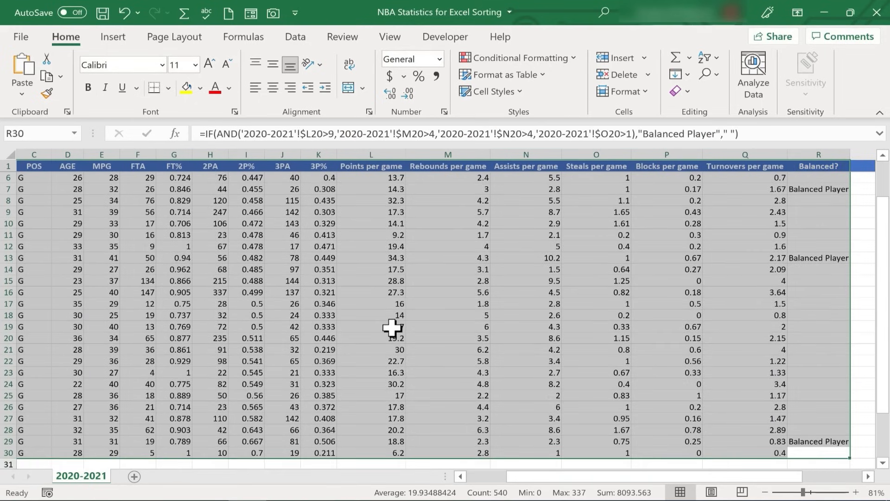
scroll("left", 3)
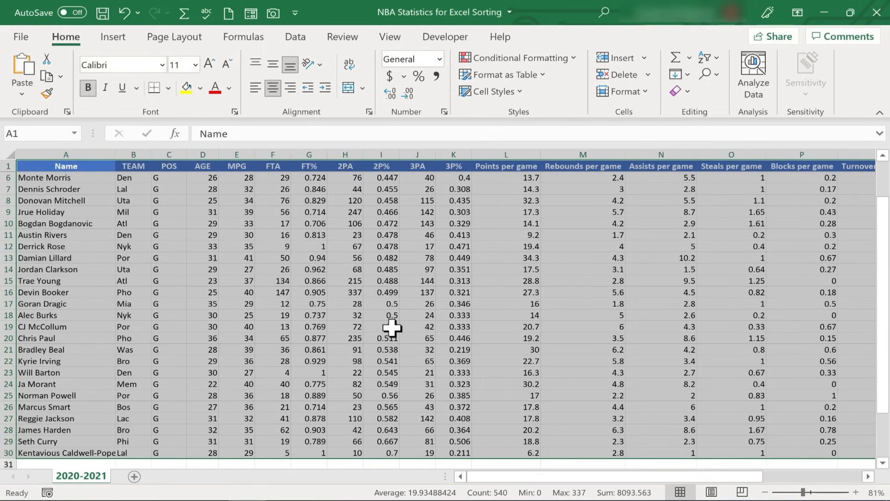
scroll("down", 3)
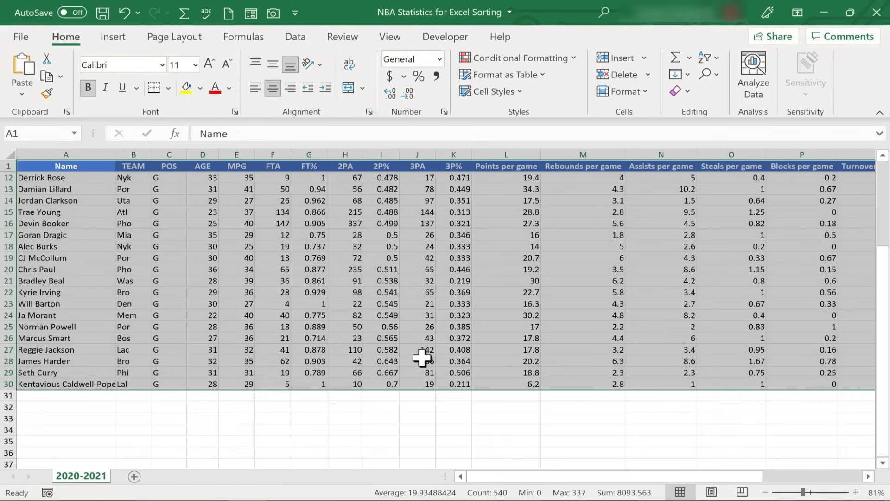
scroll("up", 3)
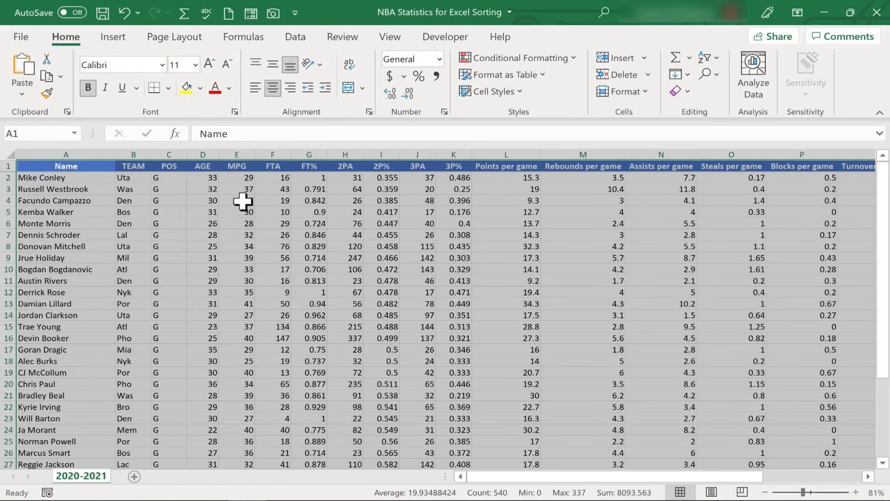
left_click(237, 200)
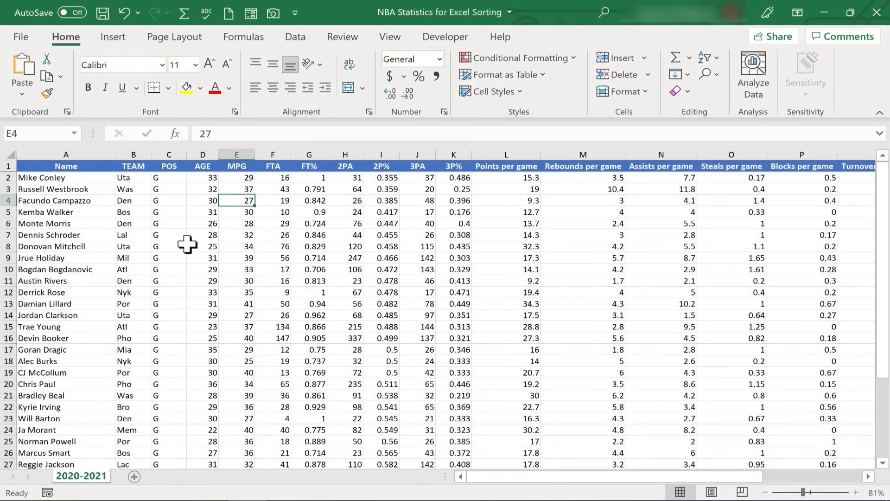
mouse_move(361, 212)
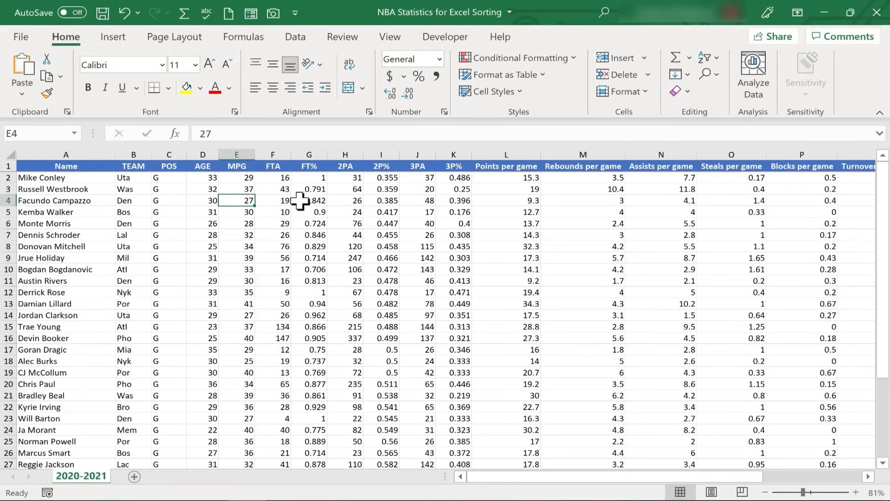
left_click(308, 200)
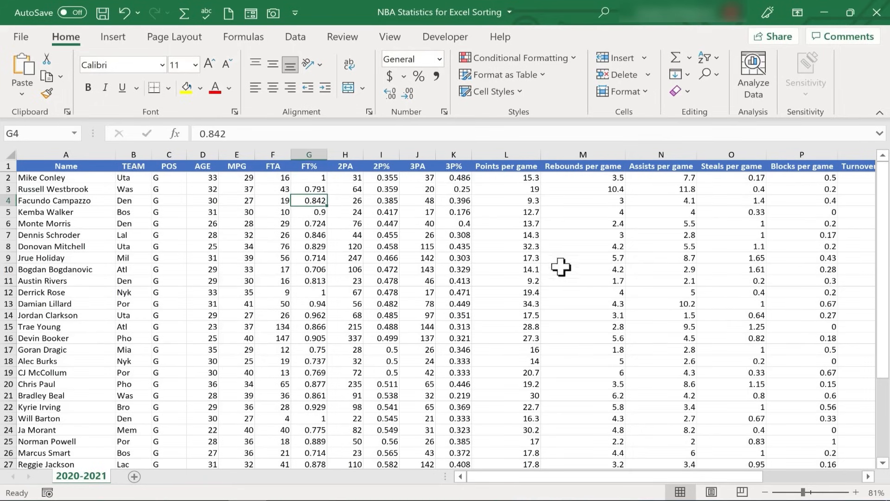
mouse_move(706, 59)
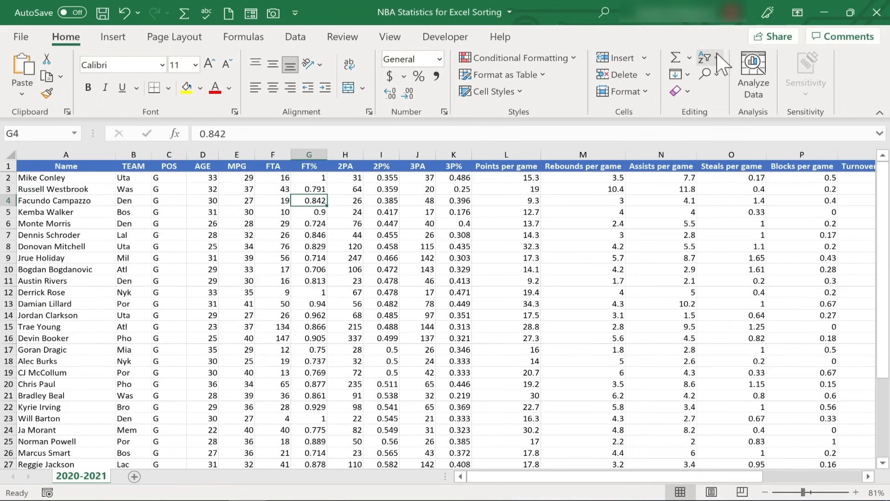
left_click(704, 57)
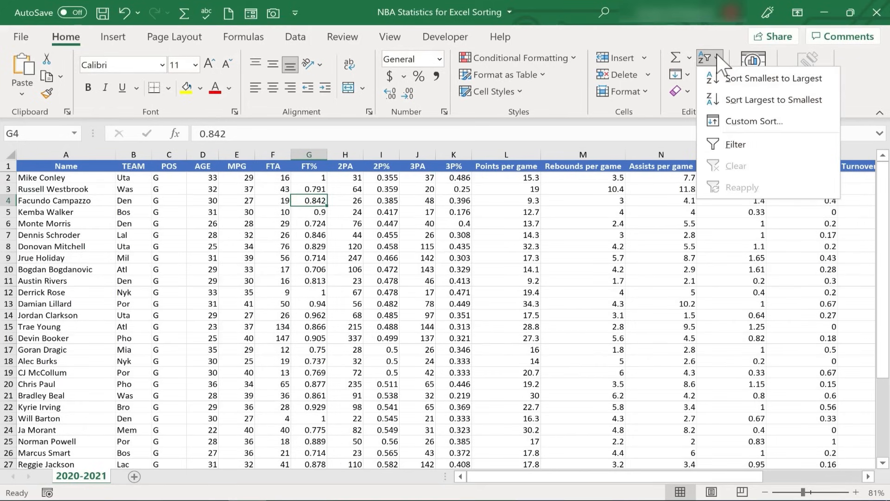
mouse_move(755, 120)
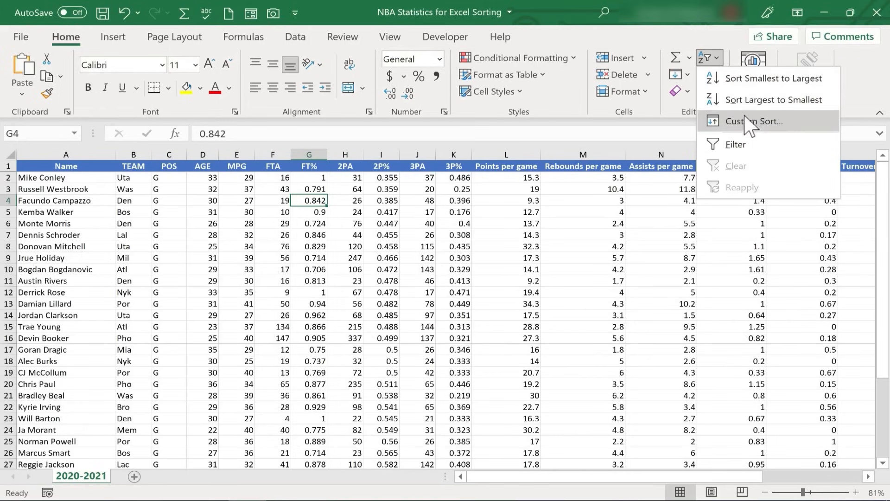
mouse_move(754, 121)
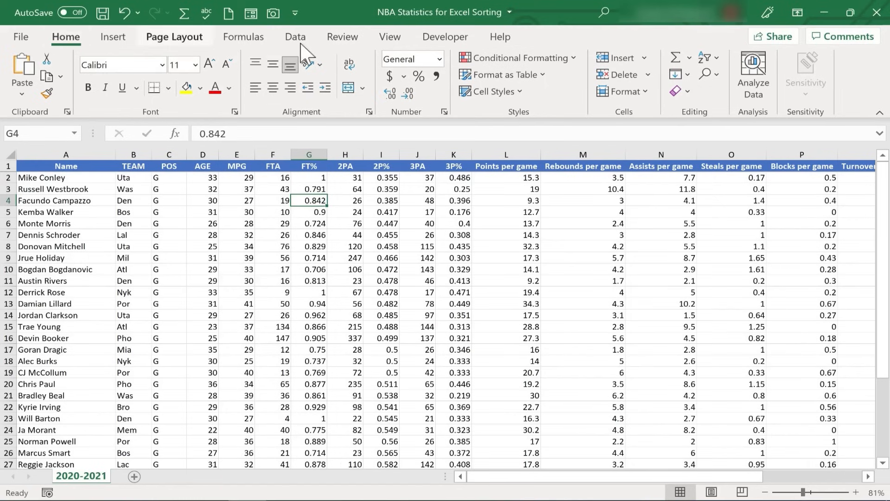
- From the Data tools bring up Custom Sort and set the first level to sort by TEAM
left_click(295, 36)
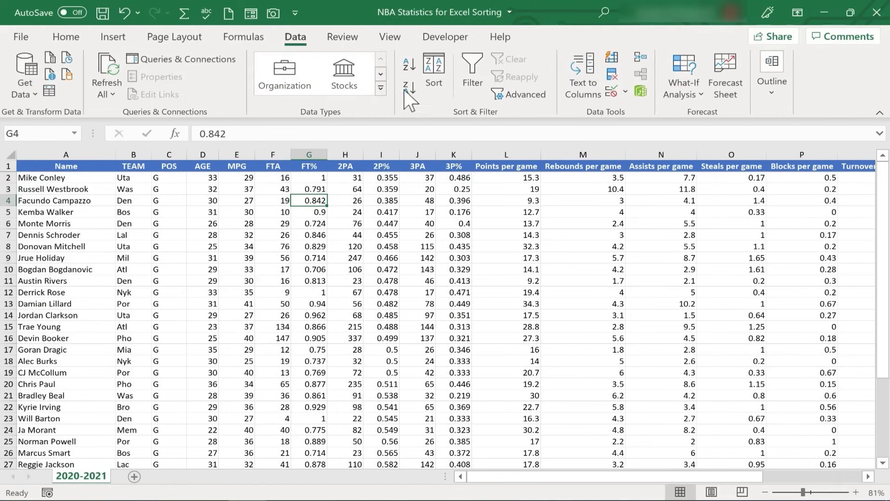
mouse_move(433, 67)
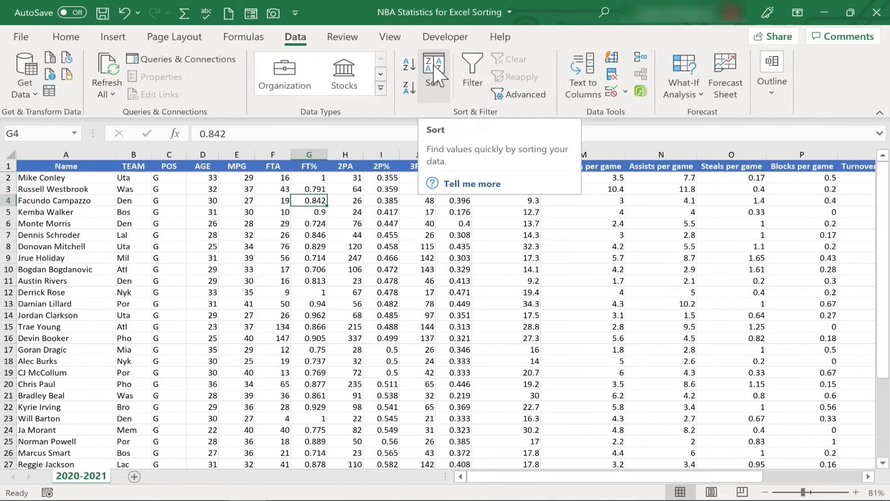
mouse_move(444, 77)
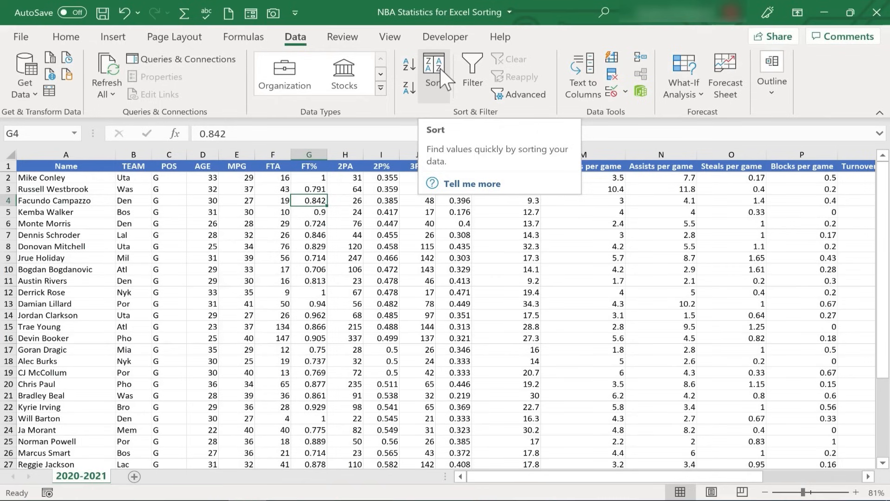
mouse_move(409, 67)
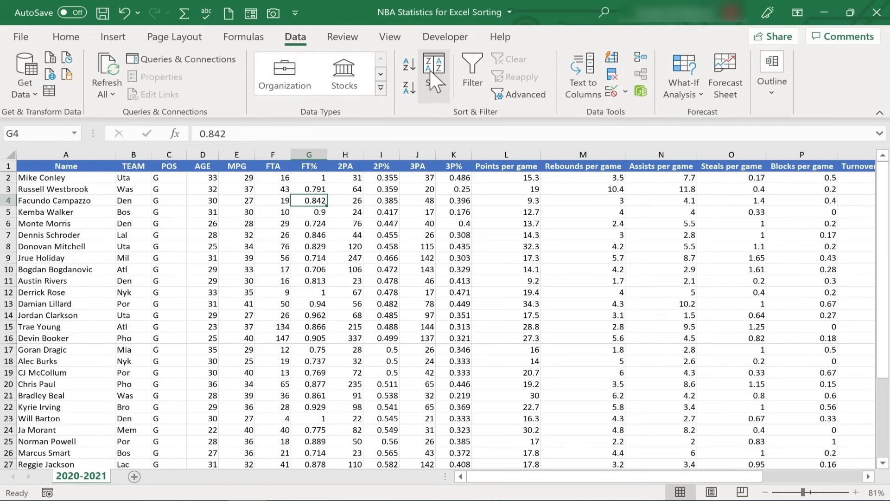
mouse_move(295, 43)
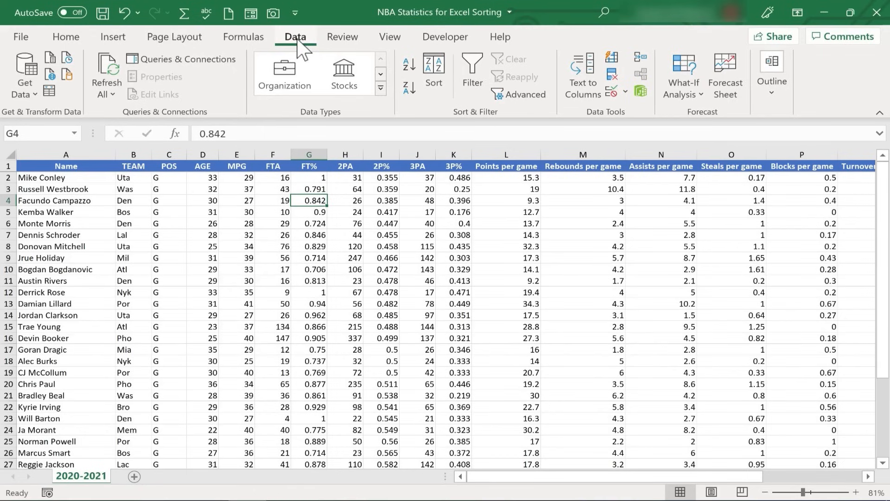
mouse_move(433, 67)
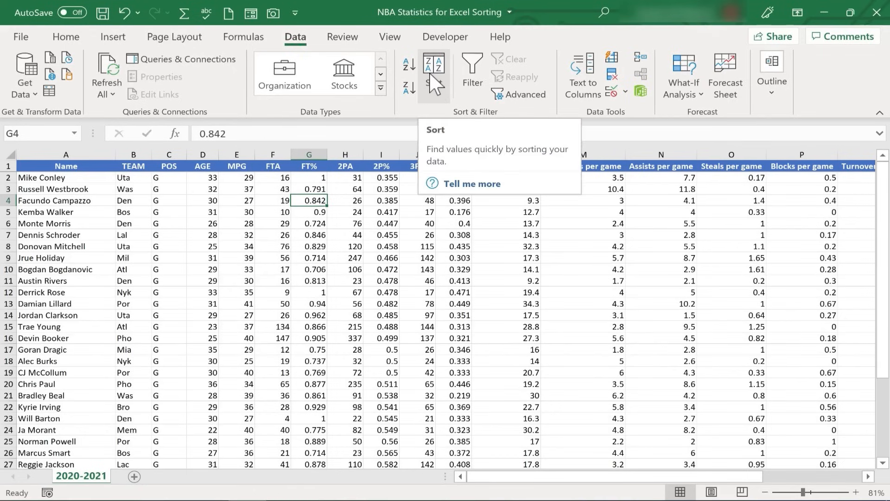
left_click(434, 72)
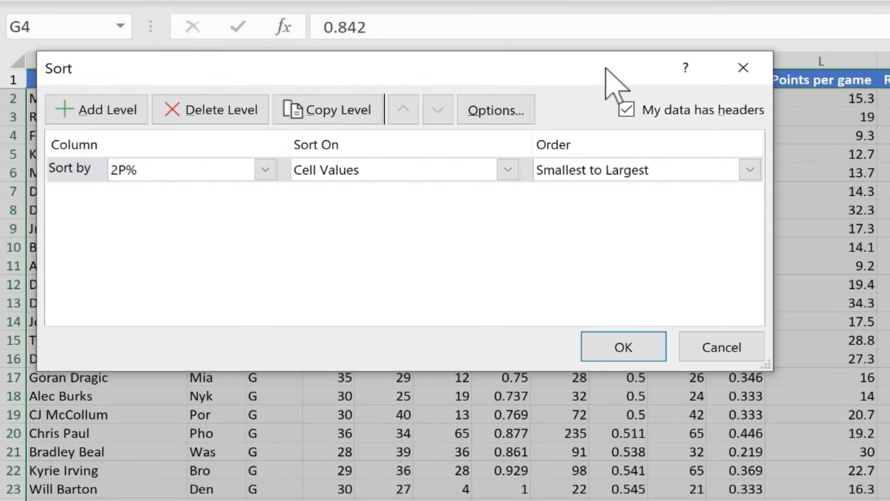
mouse_move(388, 144)
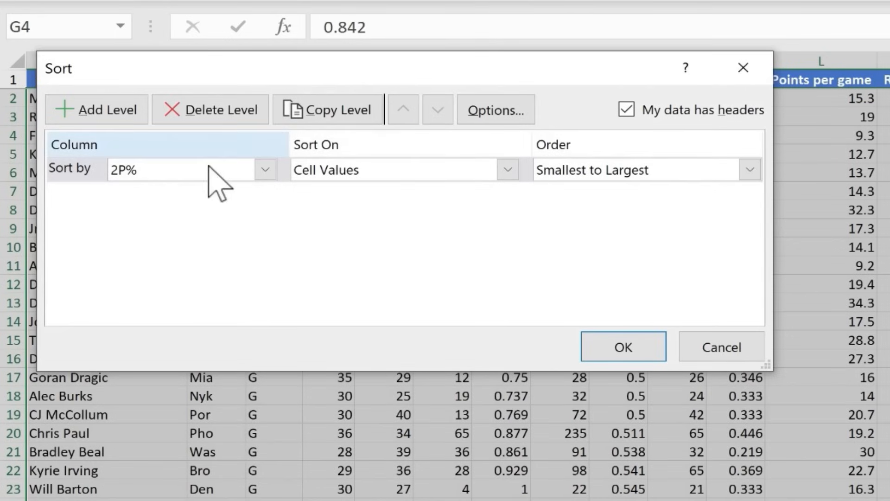
mouse_move(265, 169)
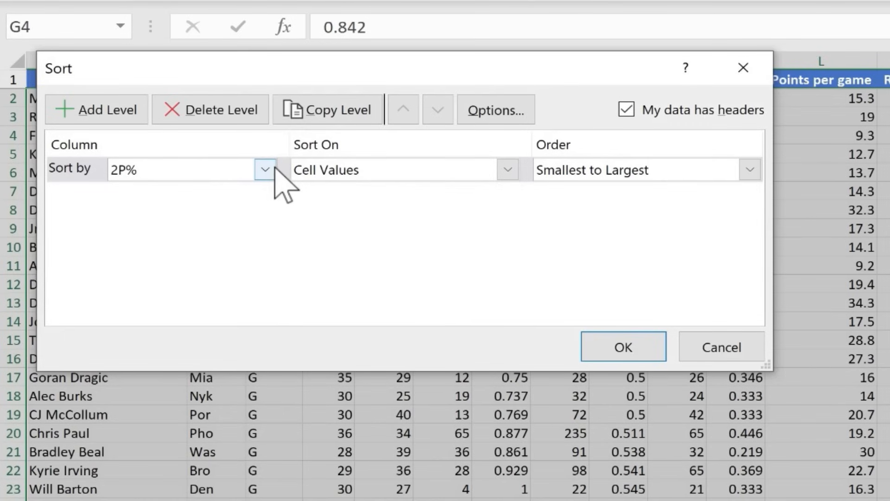
left_click(264, 169)
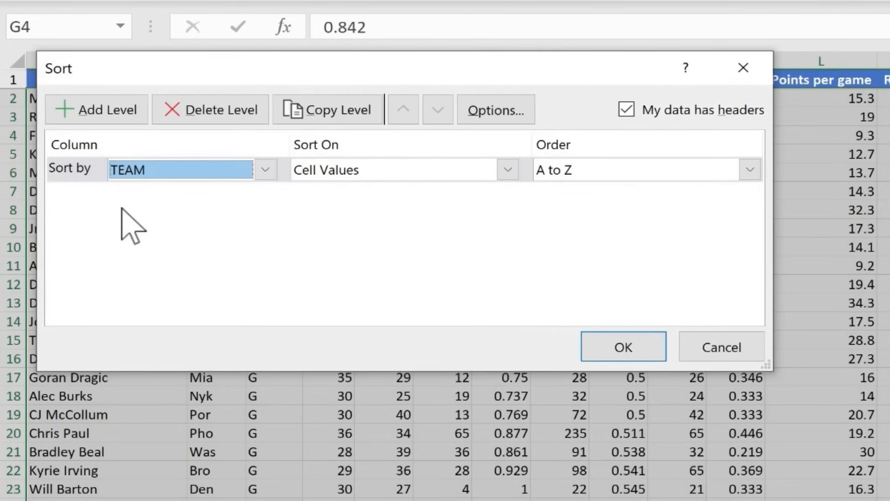
left_click(506, 169)
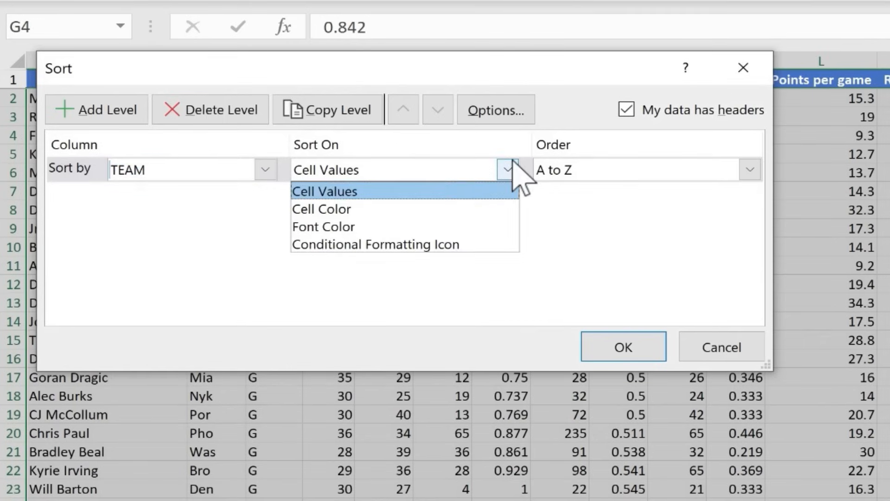
left_click(325, 191)
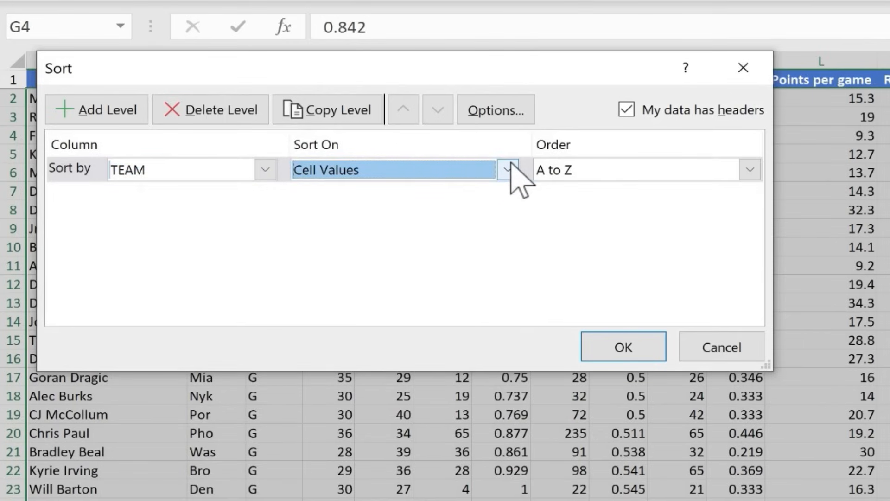
mouse_move(594, 185)
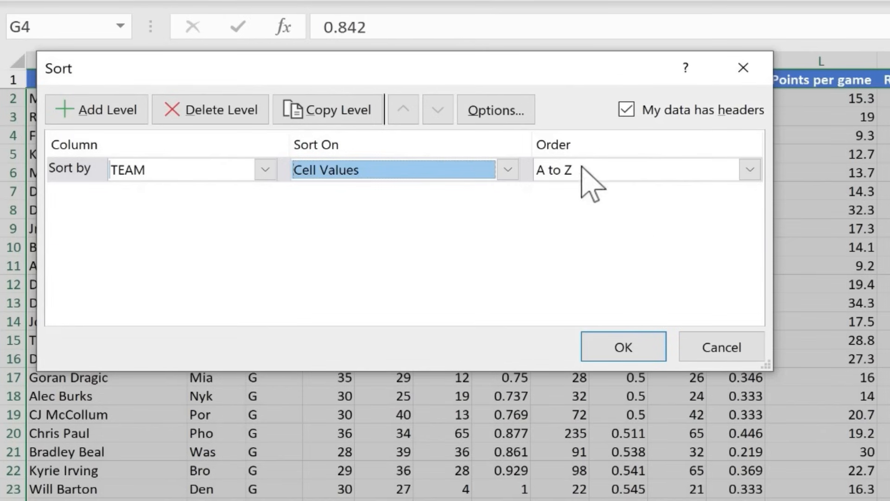
- Keep the TEAM level sorting on Cell Values with order A to Z
left_click(508, 169)
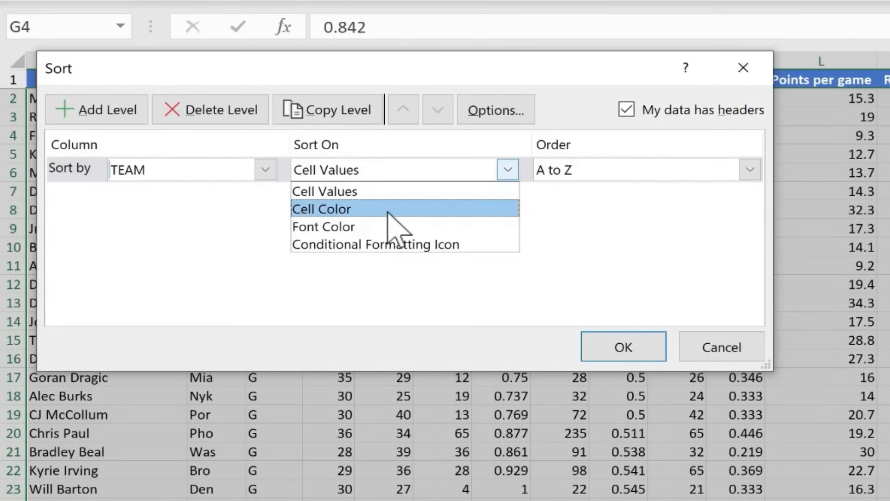
mouse_move(377, 227)
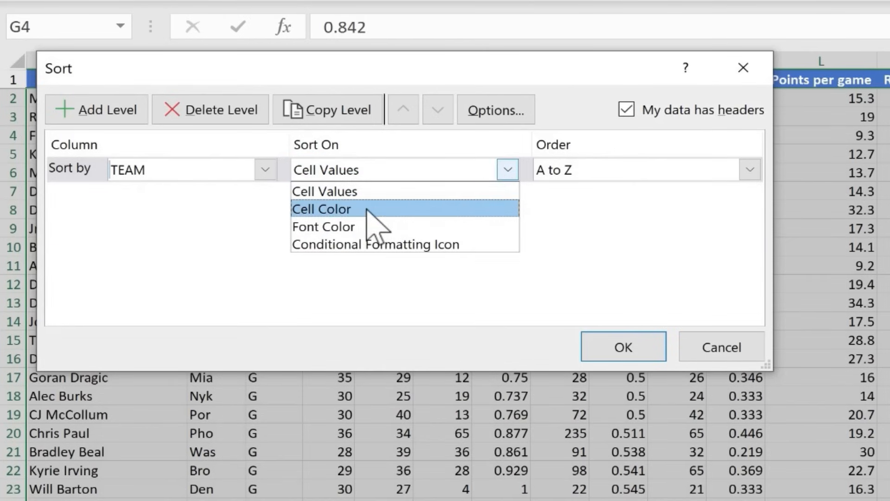
mouse_move(375, 227)
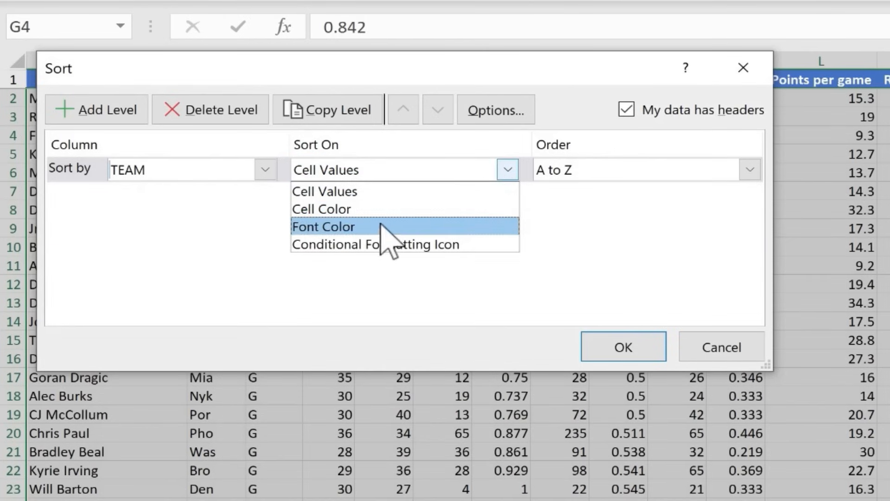
mouse_move(401, 249)
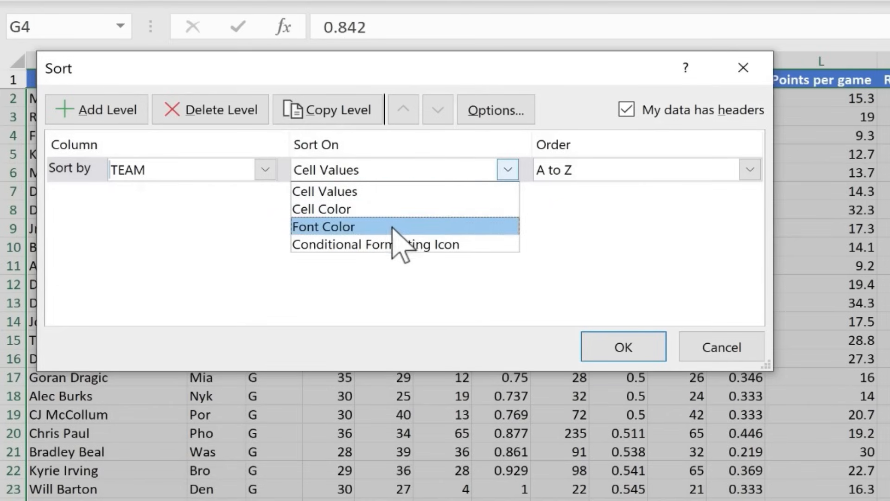
mouse_move(375, 191)
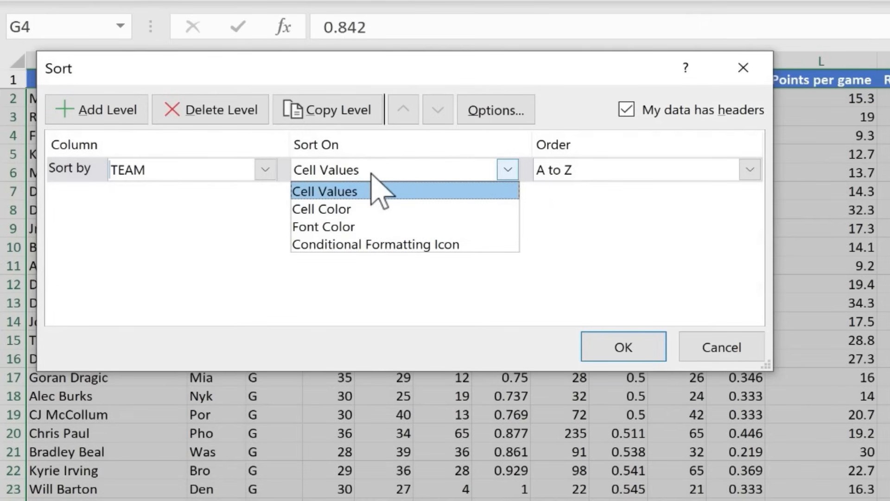
left_click(326, 191)
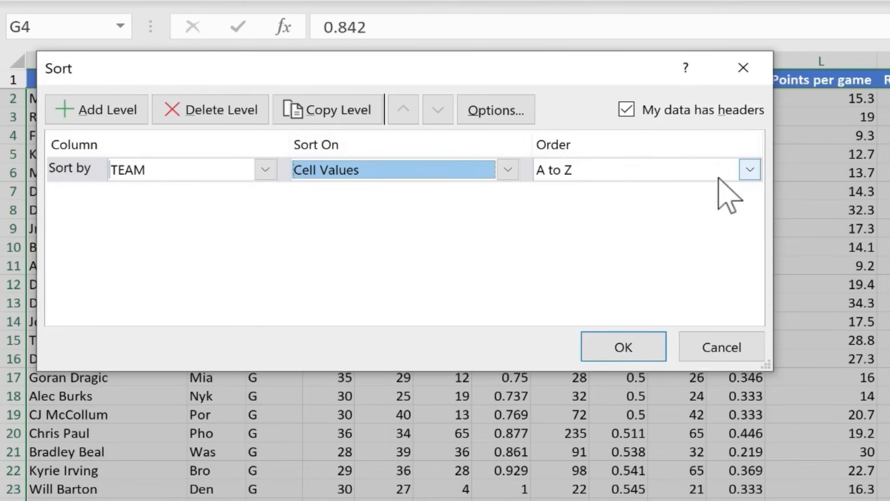
left_click(750, 169)
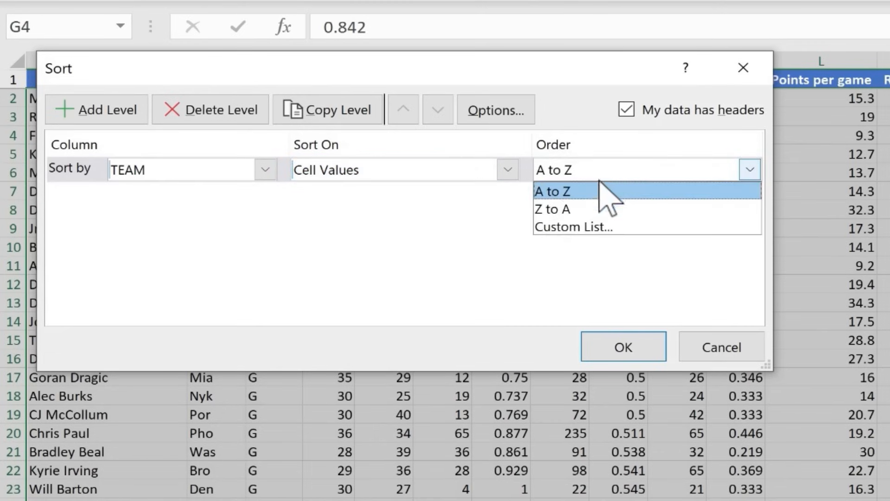
left_click(552, 191)
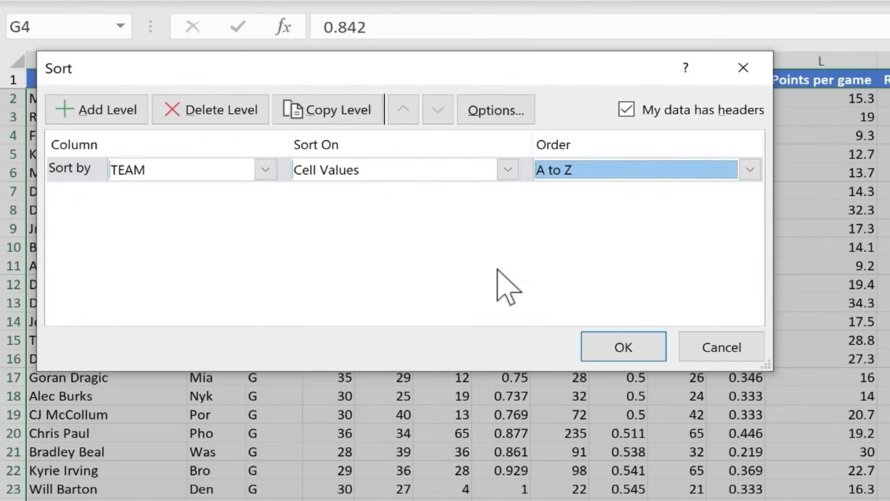
mouse_move(543, 210)
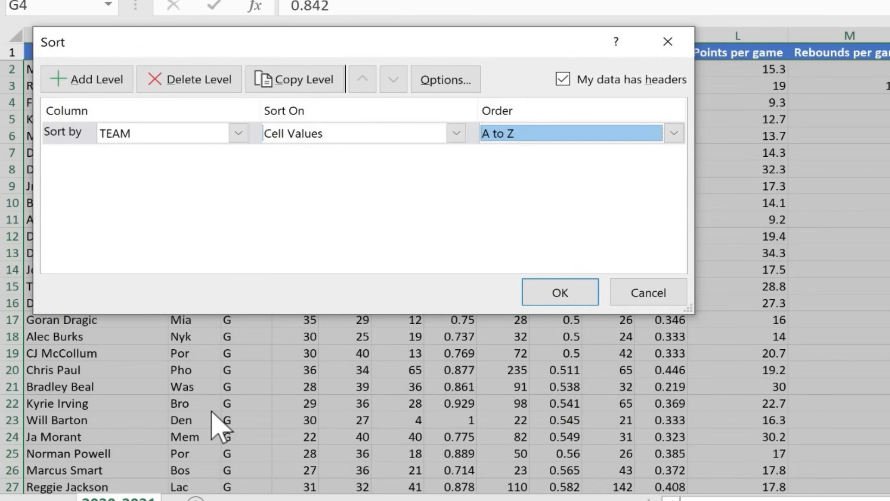
mouse_move(321, 287)
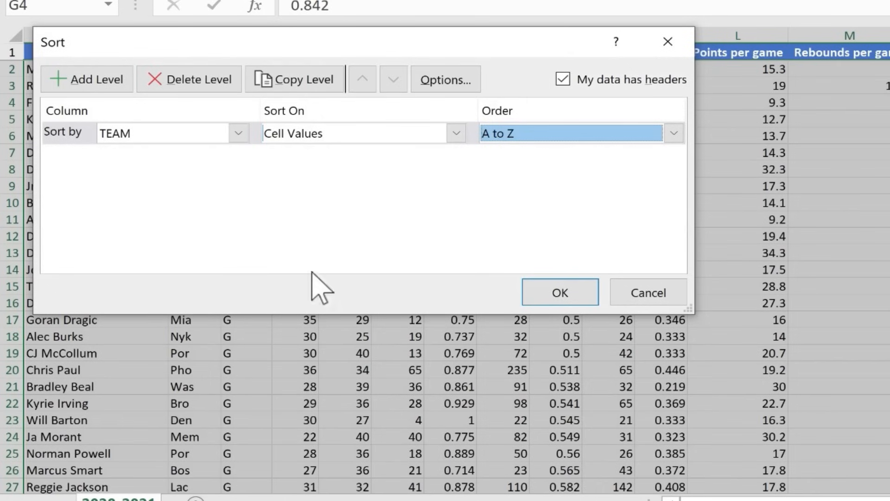
mouse_move(87, 79)
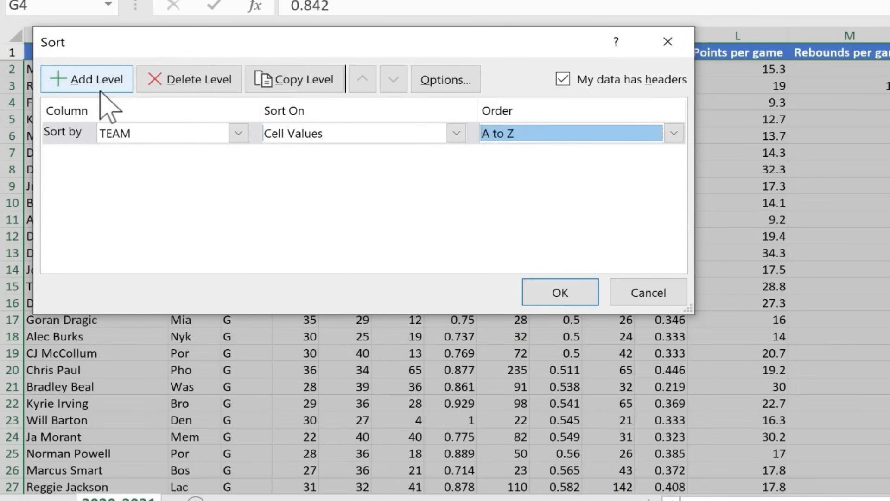
mouse_move(165, 139)
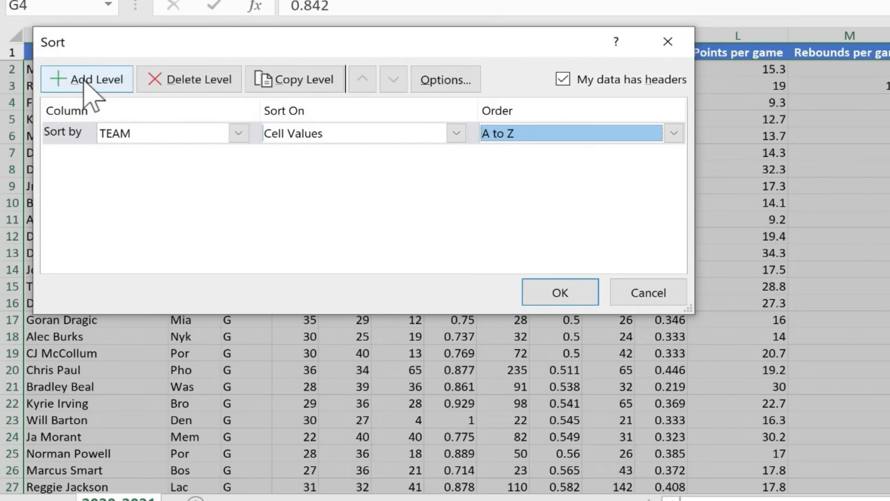
- Add a second sort level on Name and apply the team-then-name sort
left_click(86, 79)
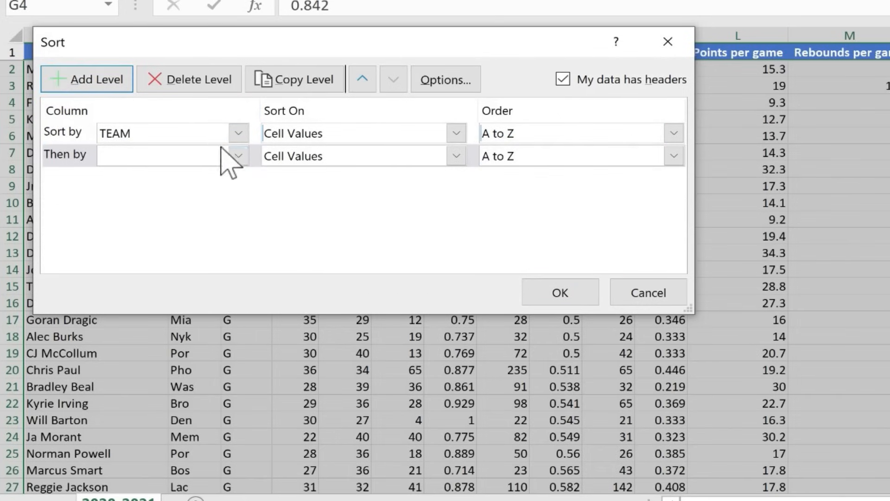
left_click(239, 156)
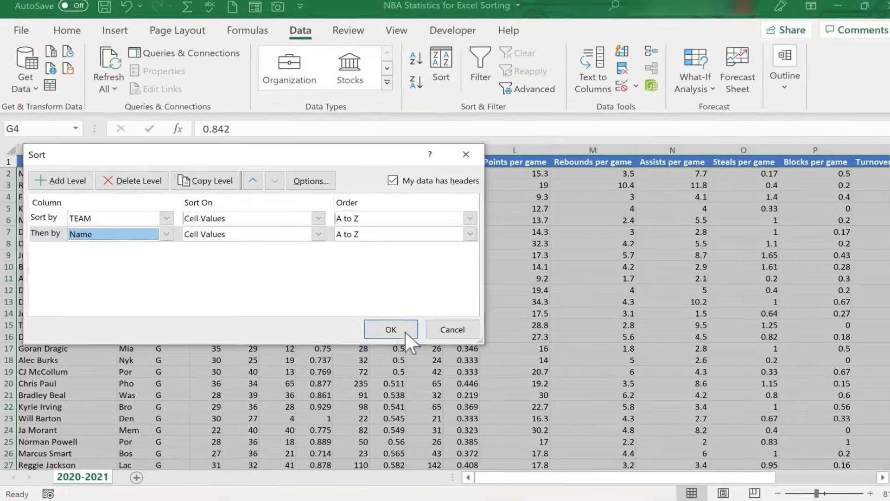
left_click(390, 330)
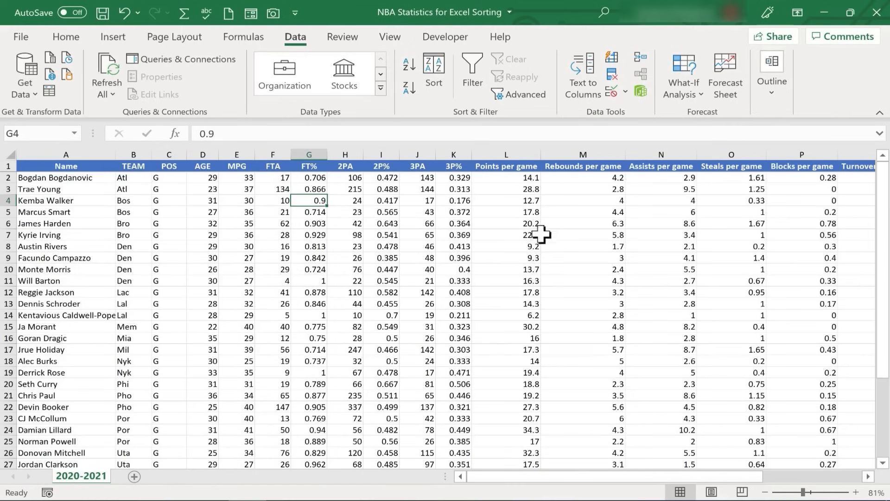
mouse_move(181, 252)
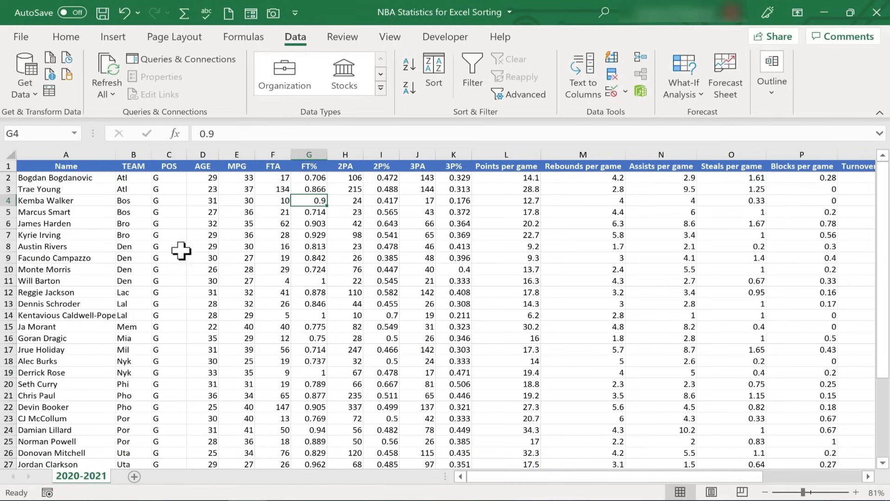
mouse_move(132, 192)
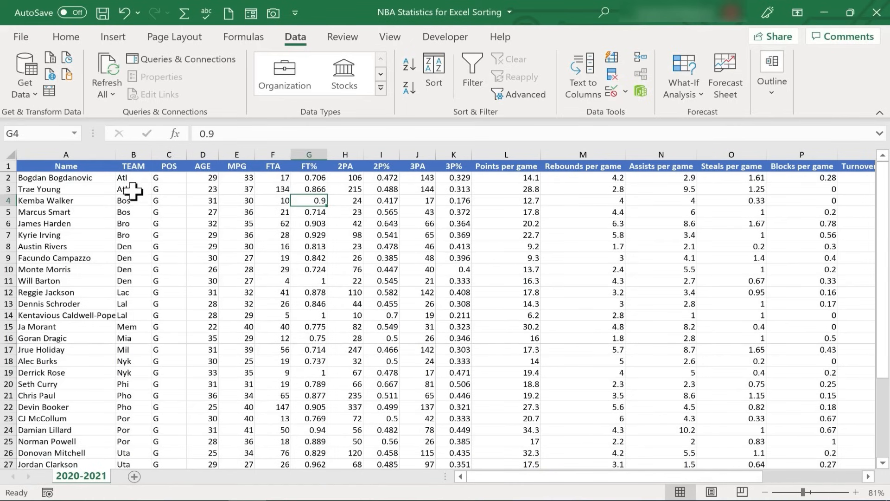
mouse_move(123, 265)
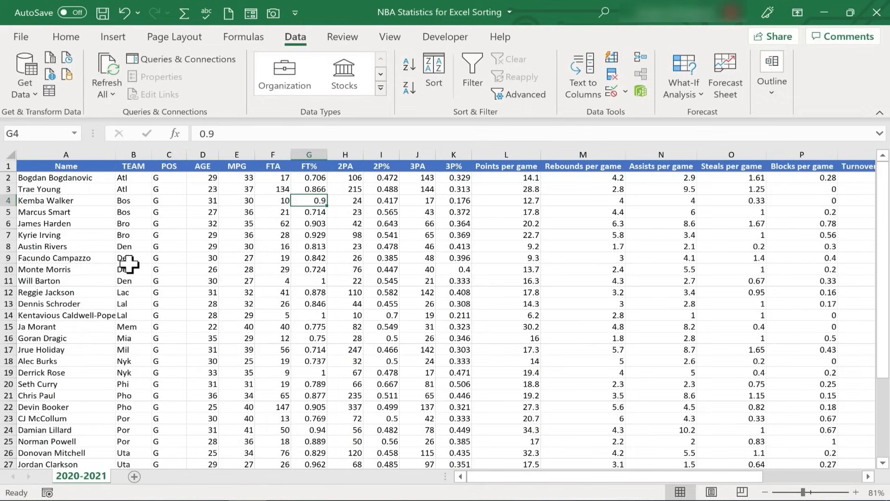
mouse_move(26, 179)
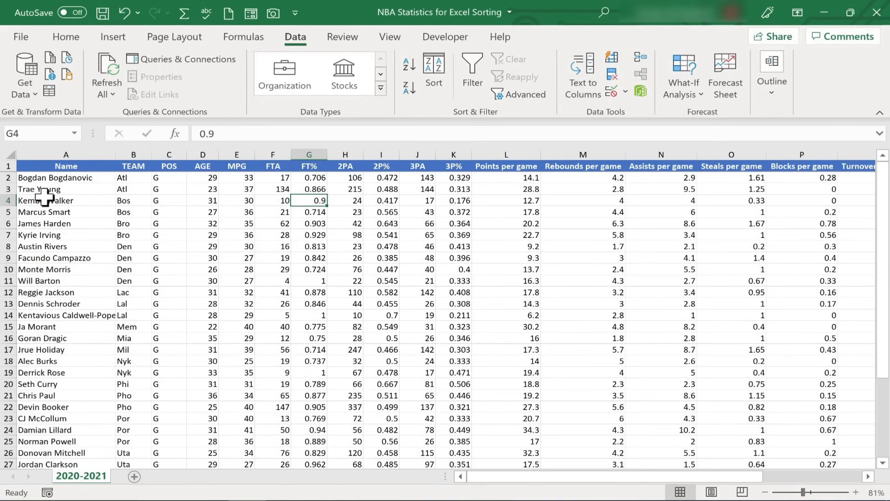
- Change the second level to Points per game, Largest to Smallest, and apply the sort
left_click(433, 72)
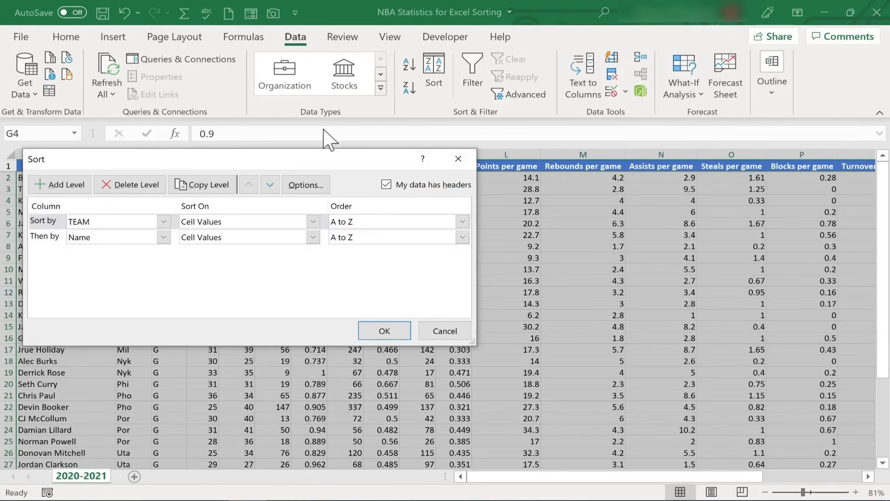
left_click(163, 236)
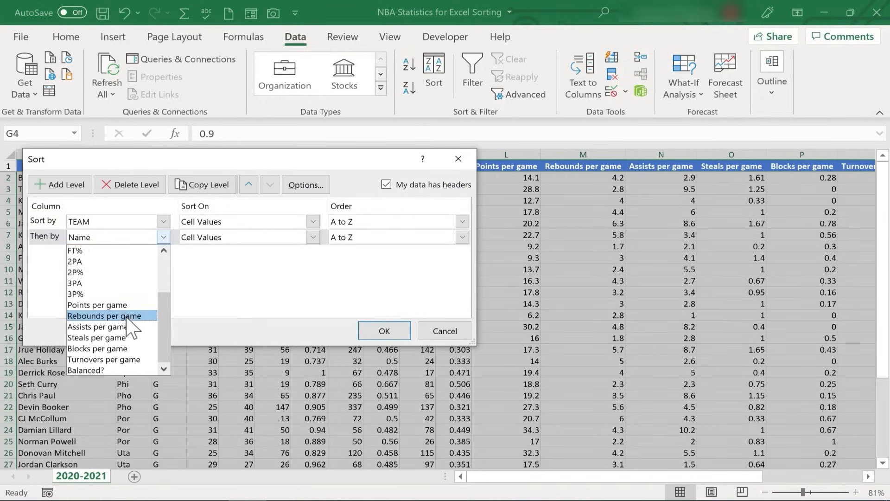
left_click(97, 305)
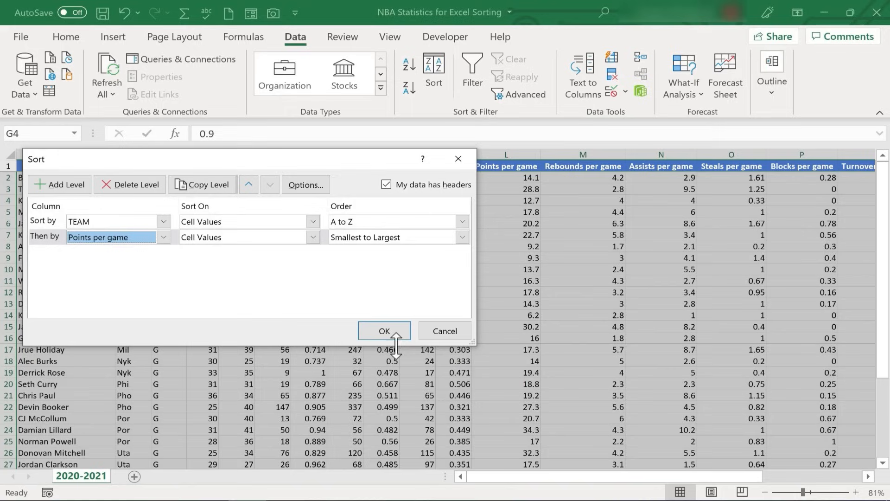
left_click(462, 237)
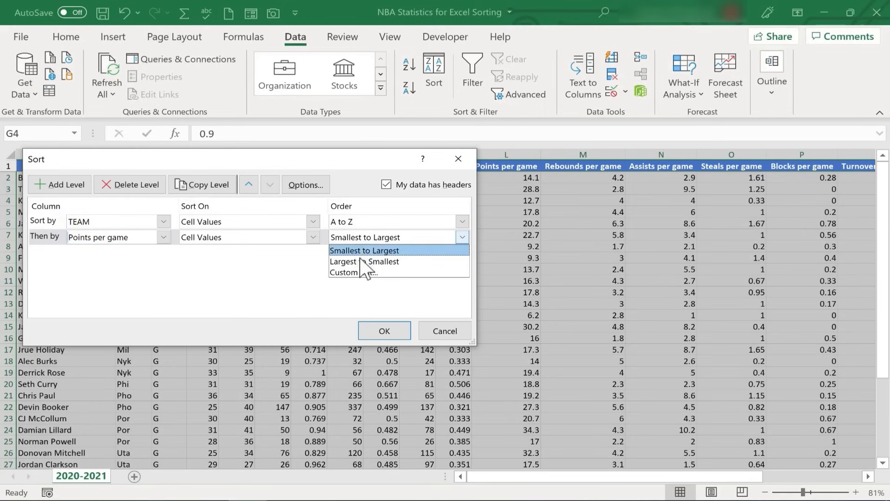
left_click(384, 330)
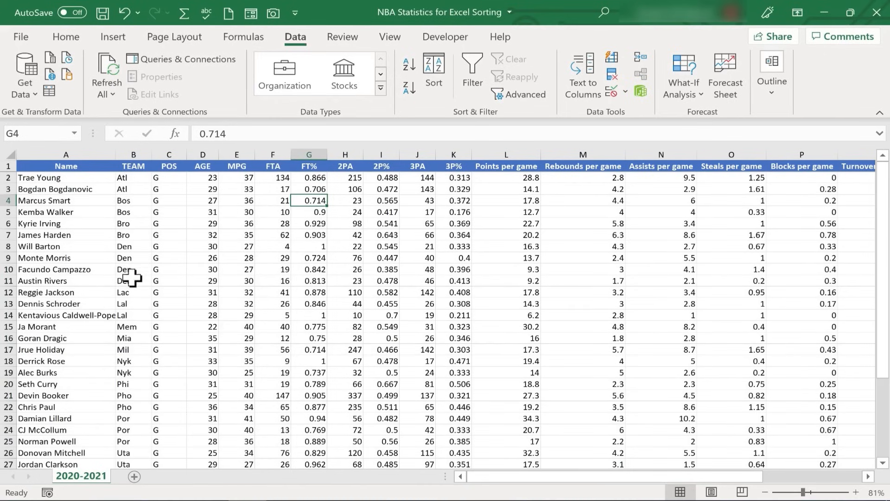
mouse_move(42, 206)
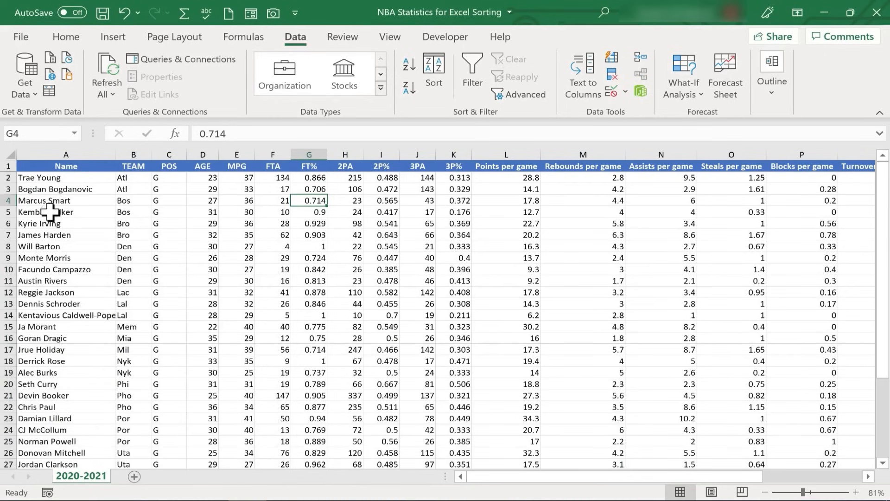
left_click(66, 201)
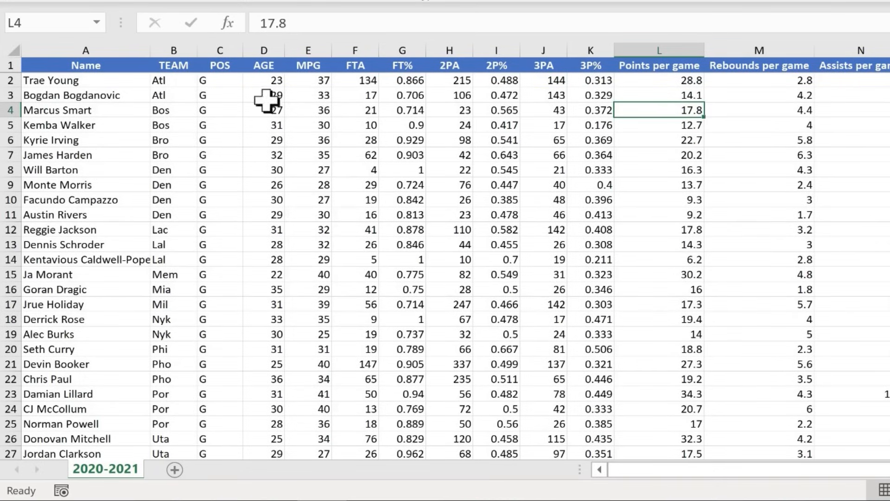
mouse_move(696, 128)
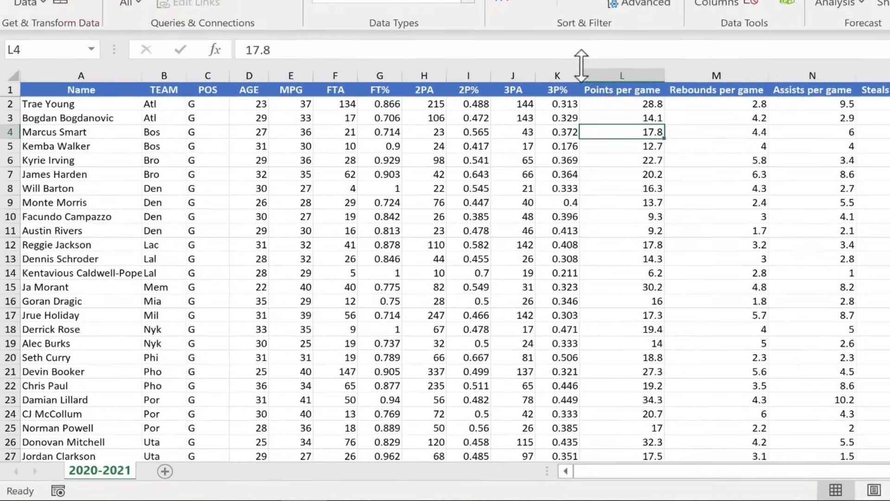
- Untick My data has headers, cancel, then reopen Sort with headers ticked and confirm
left_click(434, 74)
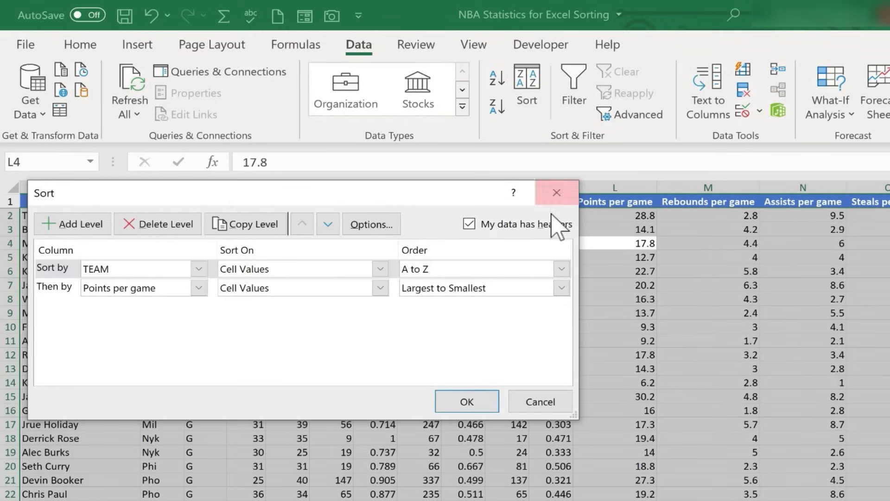
mouse_move(469, 224)
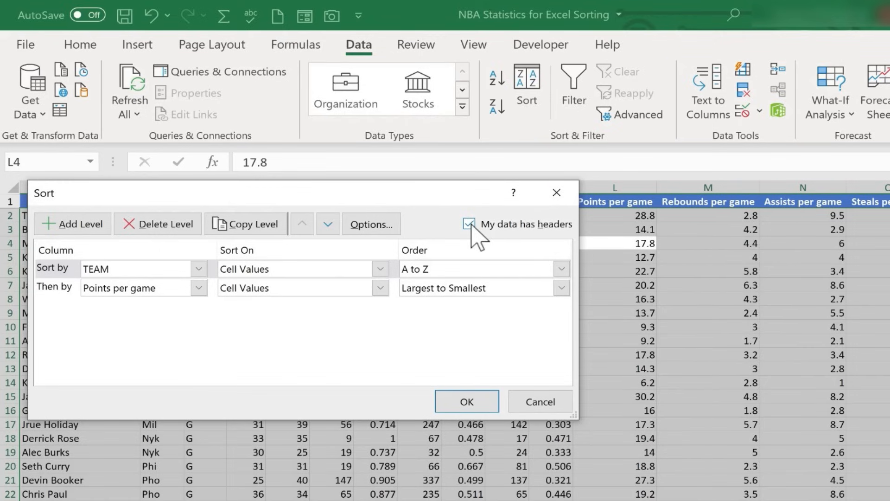
left_click(470, 224)
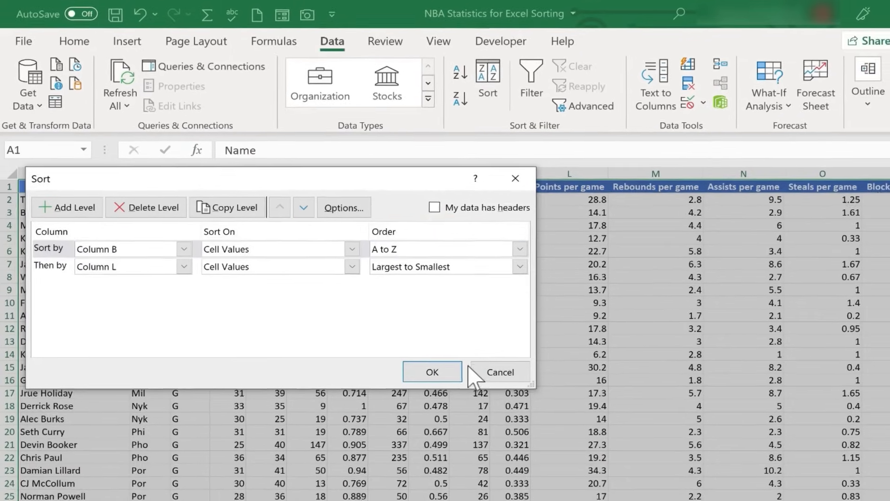
left_click(431, 372)
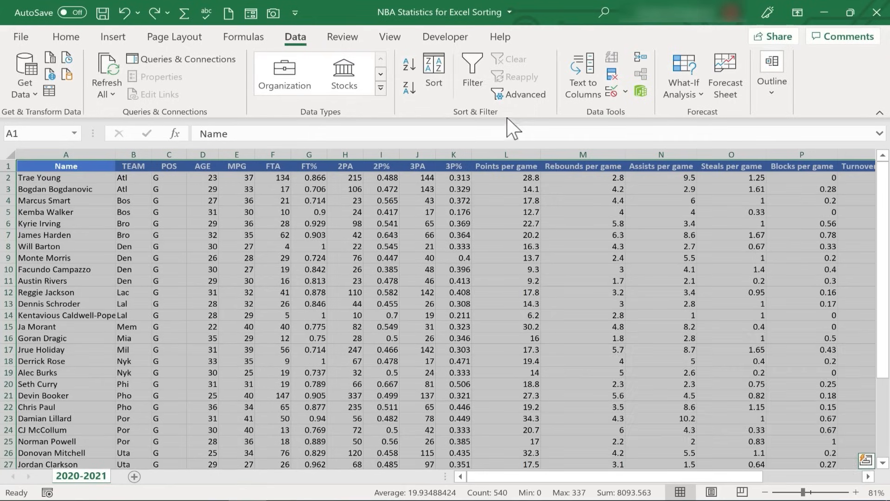
left_click(433, 74)
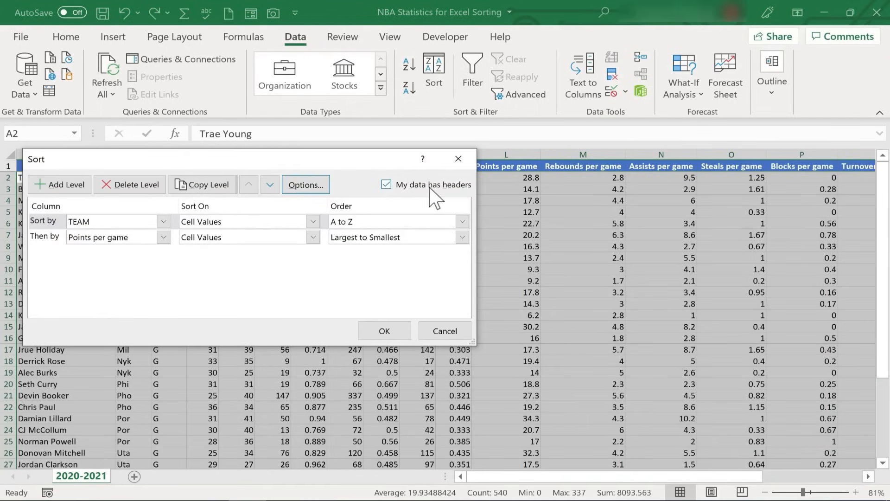
left_click(384, 331)
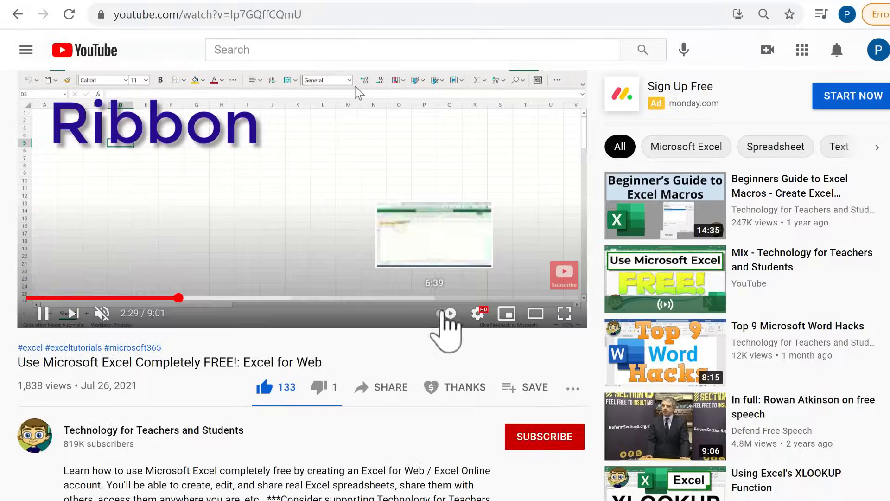
- Bring up the Super Thanks tipping options below the Excel tutorial video
left_click(454, 387)
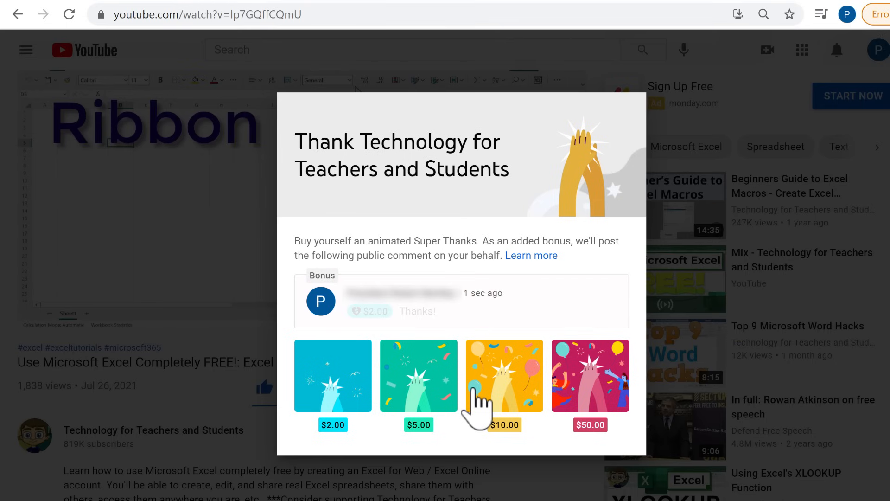